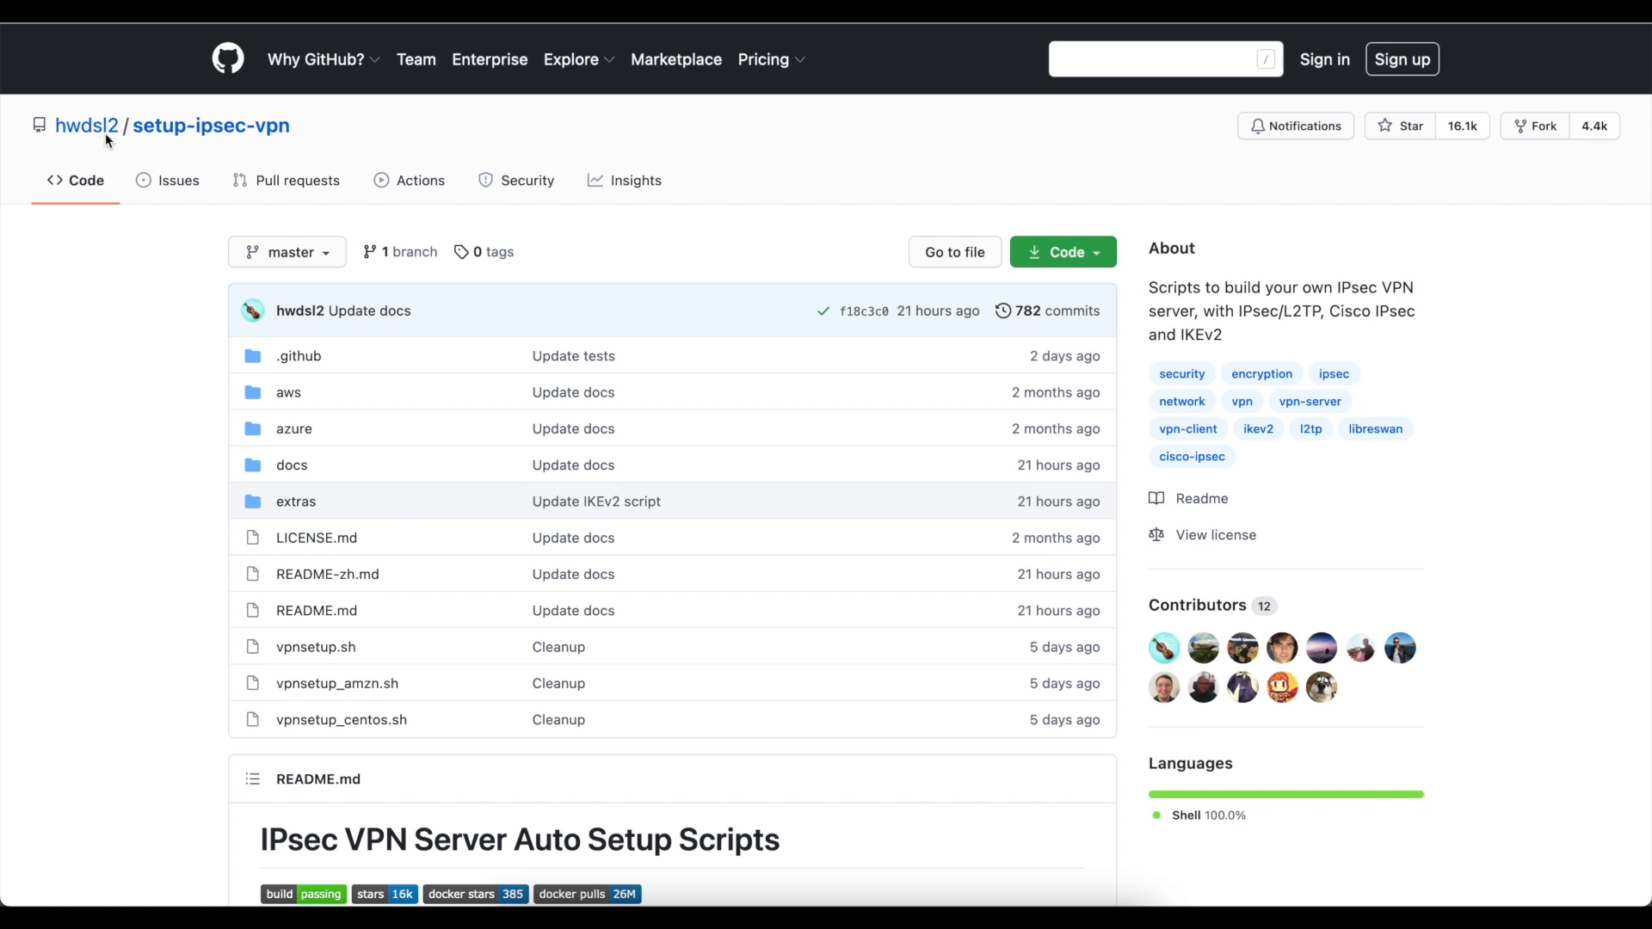
pyautogui.moveTo(258, 391)
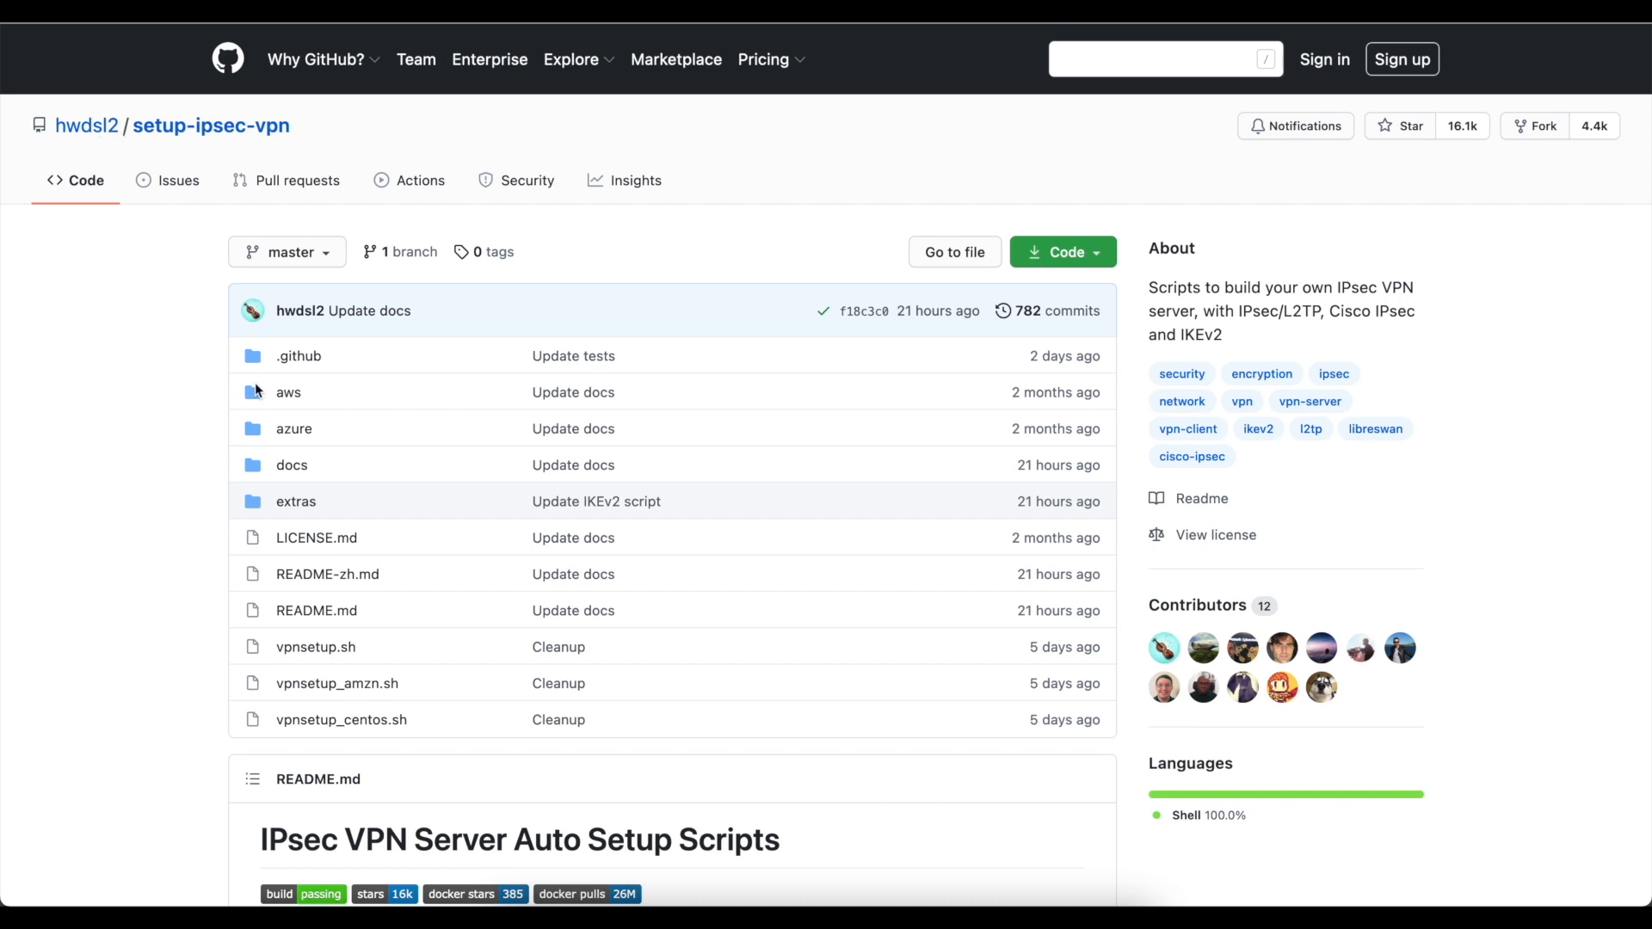
# - Run 'apt update' and then 'apt upgrade' in the VPS SSH session
pyautogui.scroll(-3)
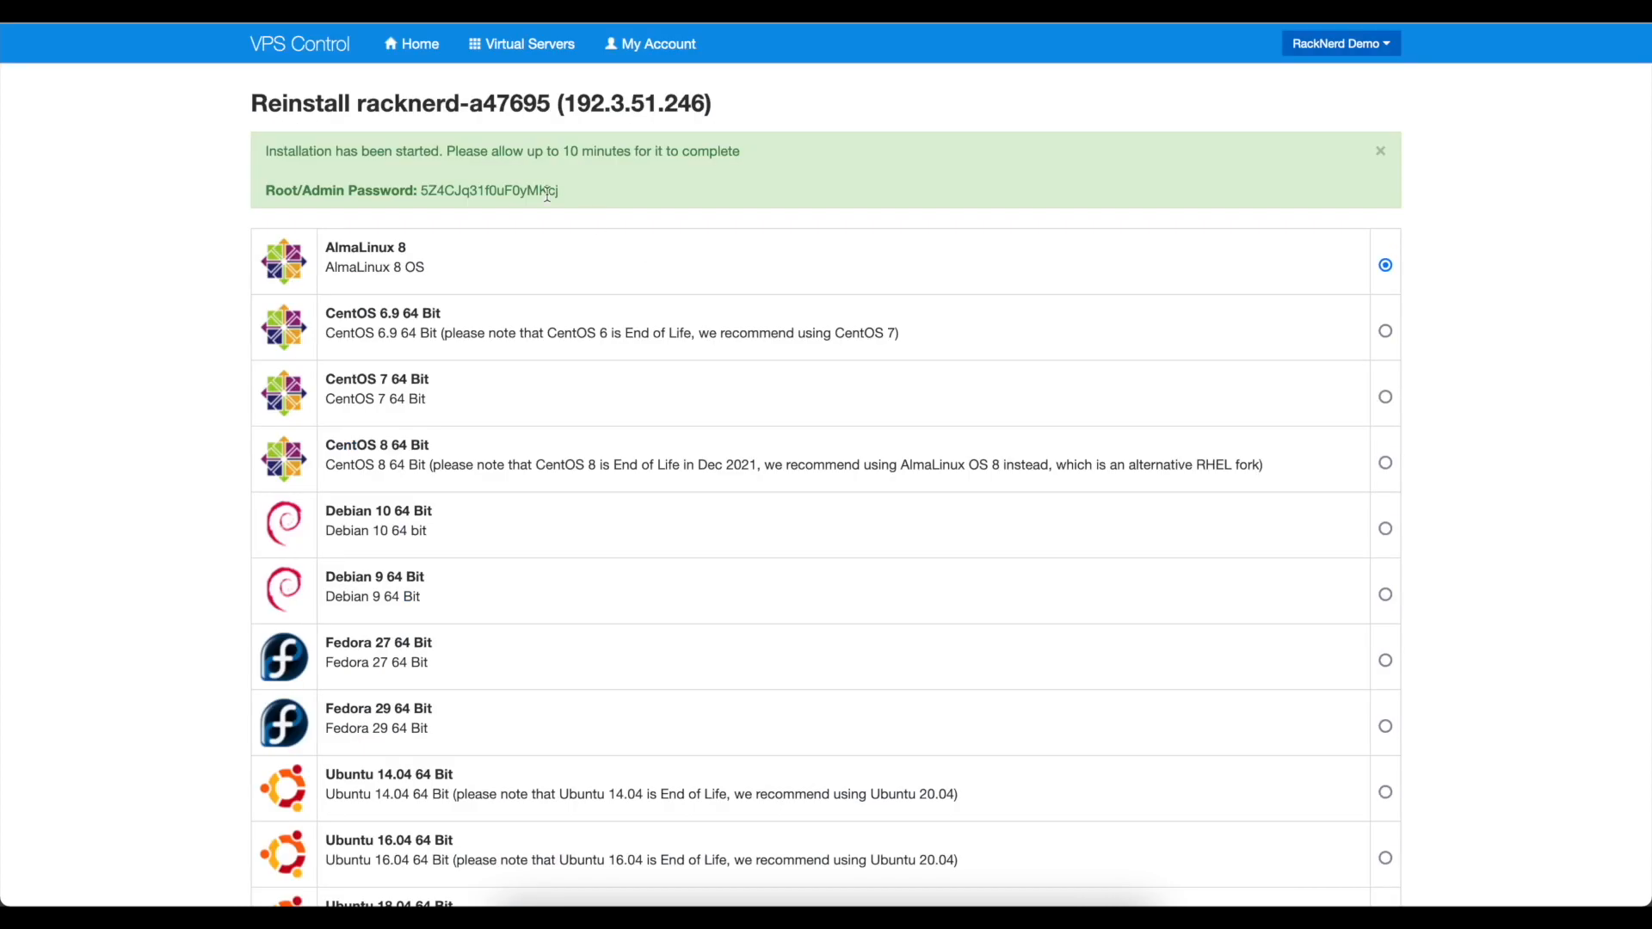
pyautogui.scroll(-3)
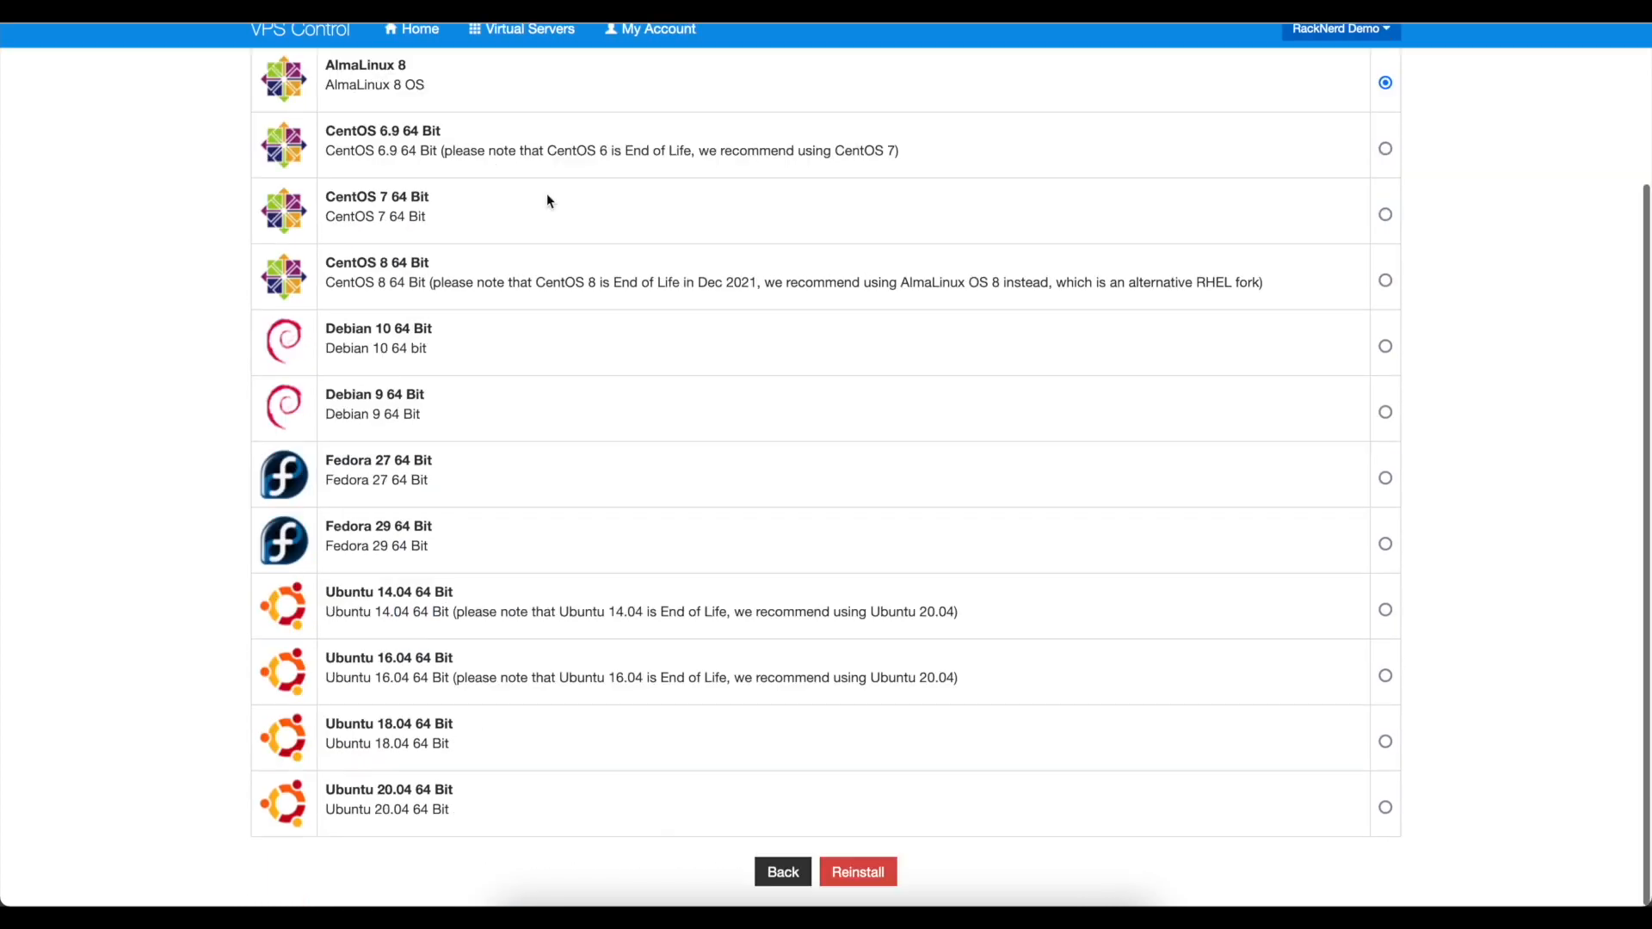
pyautogui.scroll(-3)
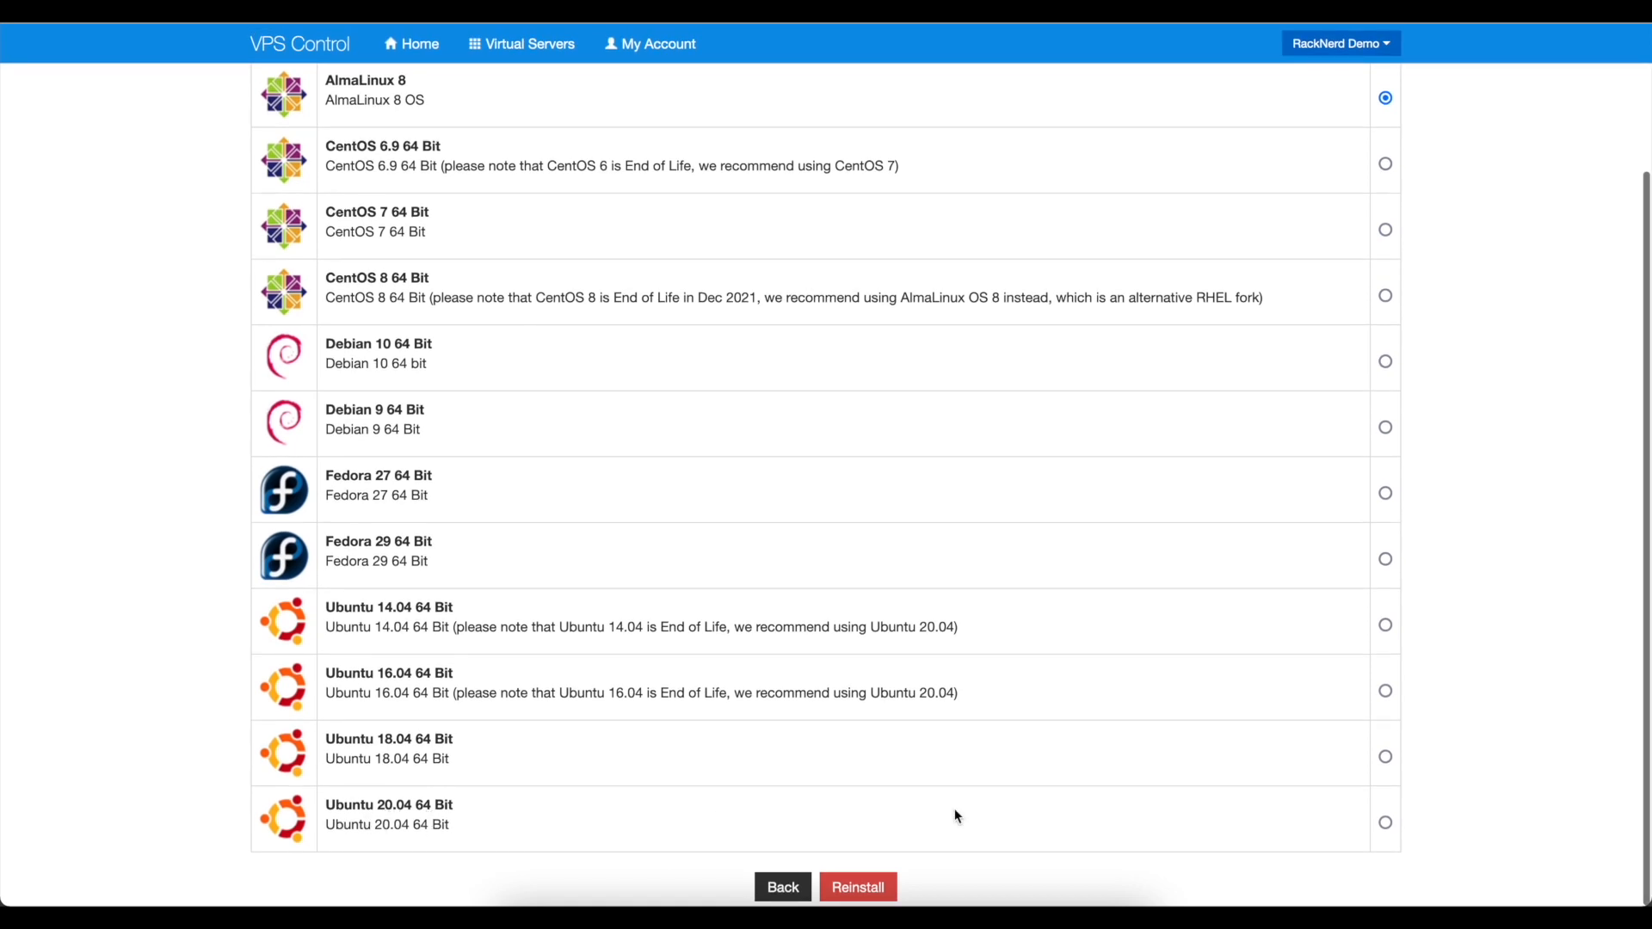
pyautogui.click(857, 886)
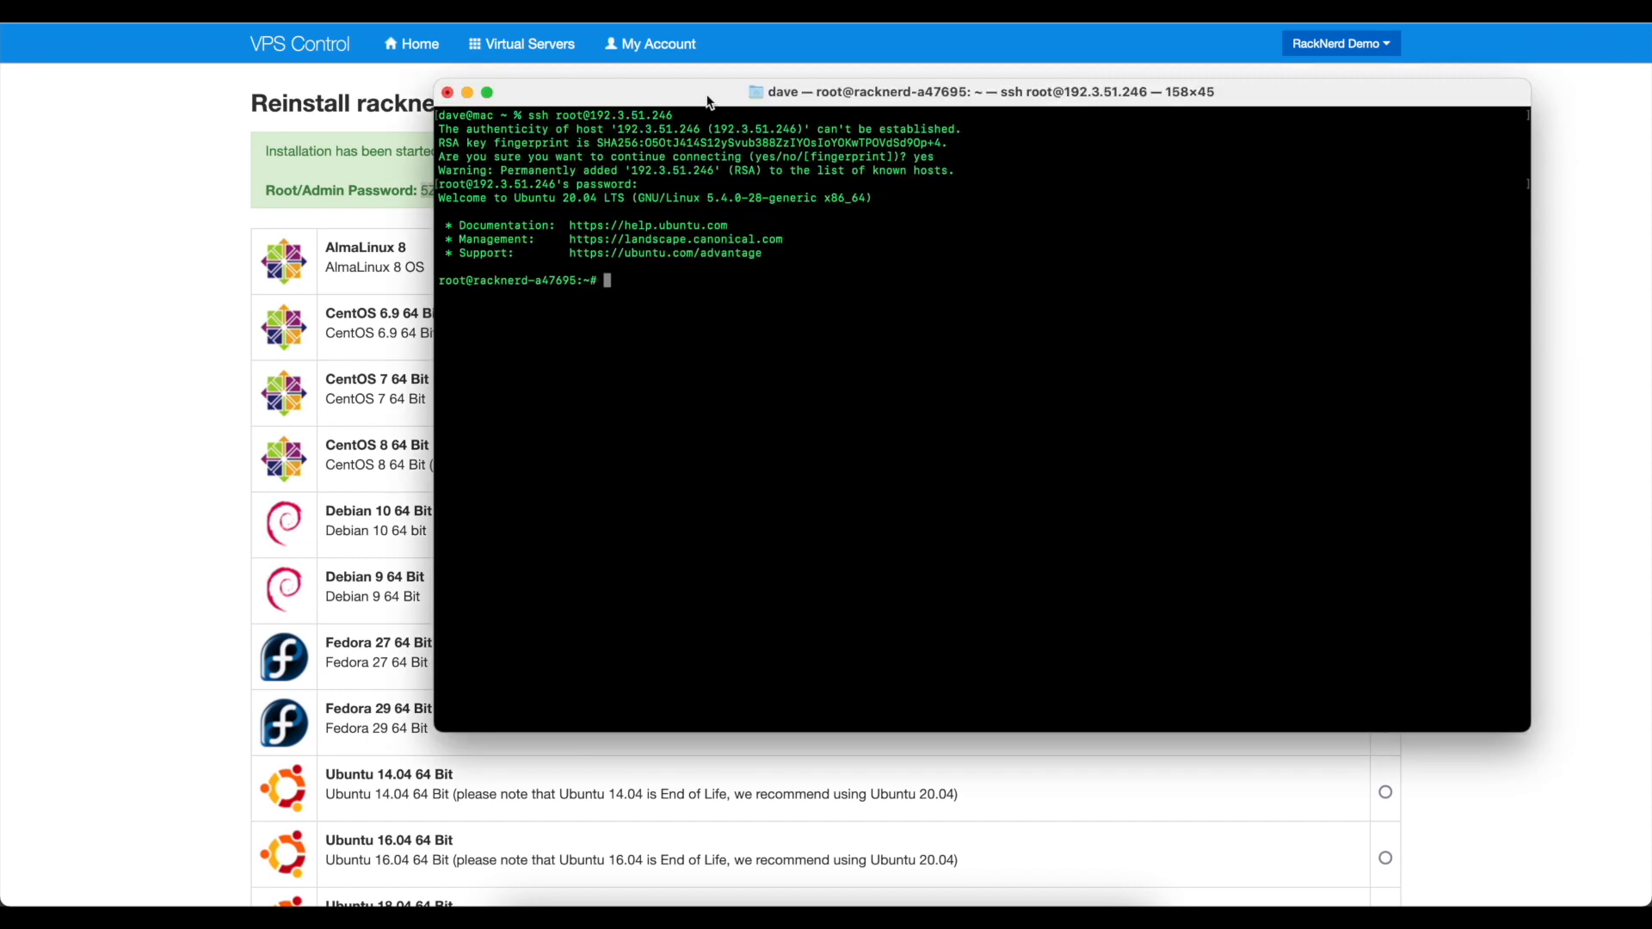
pyautogui.write('apt u')
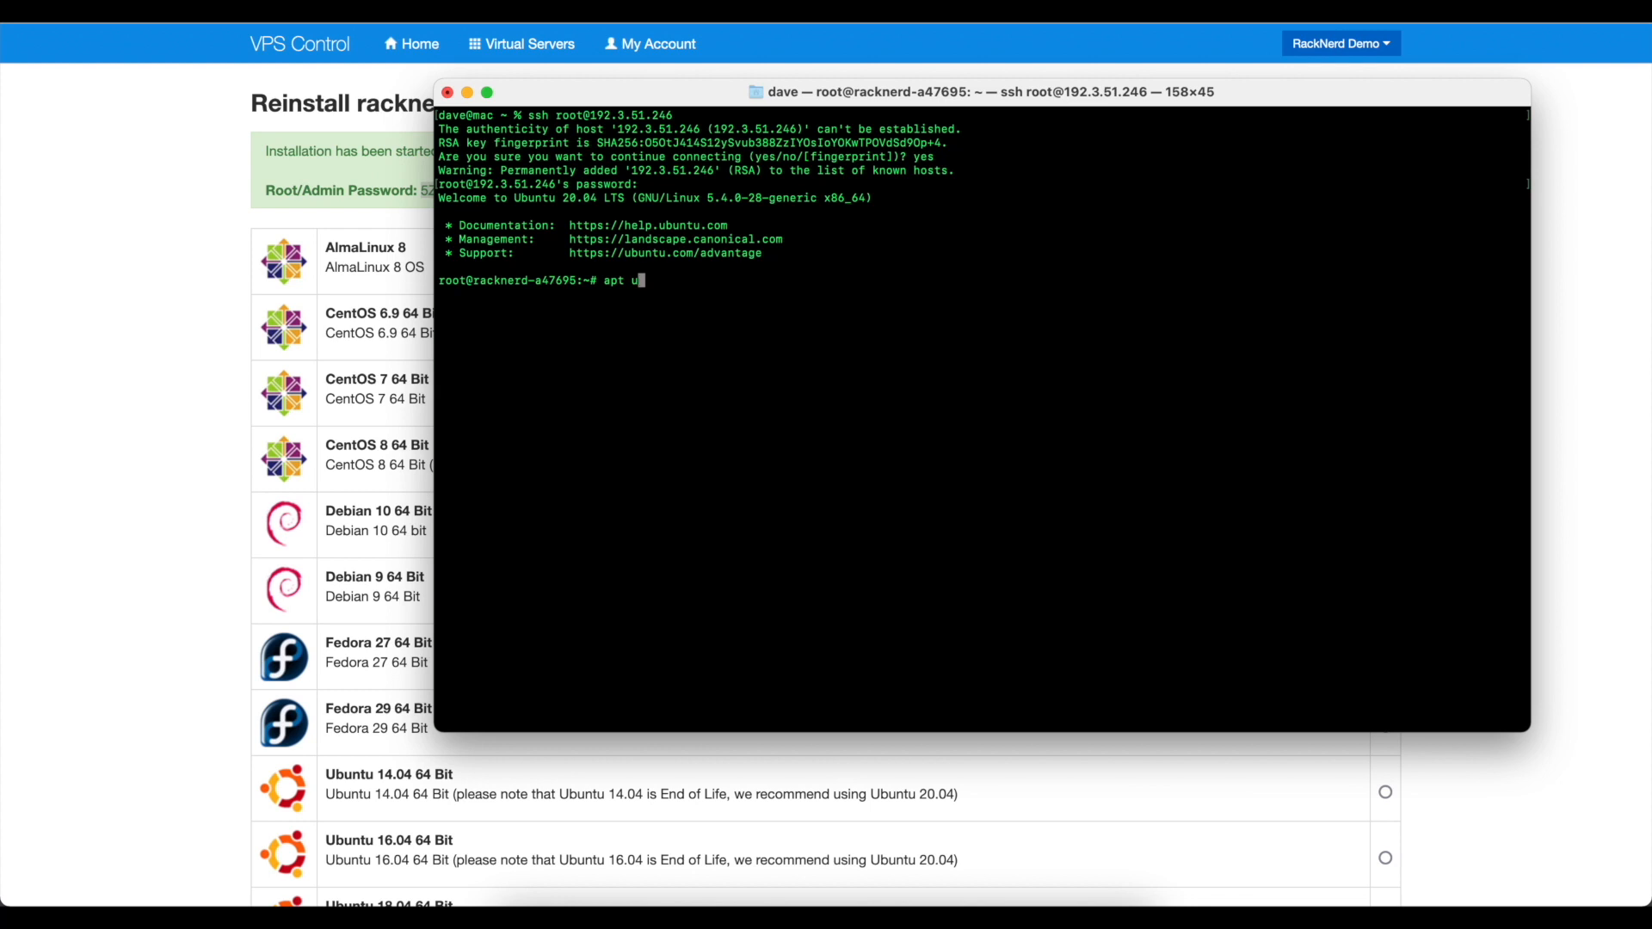
pyautogui.write('pdate')
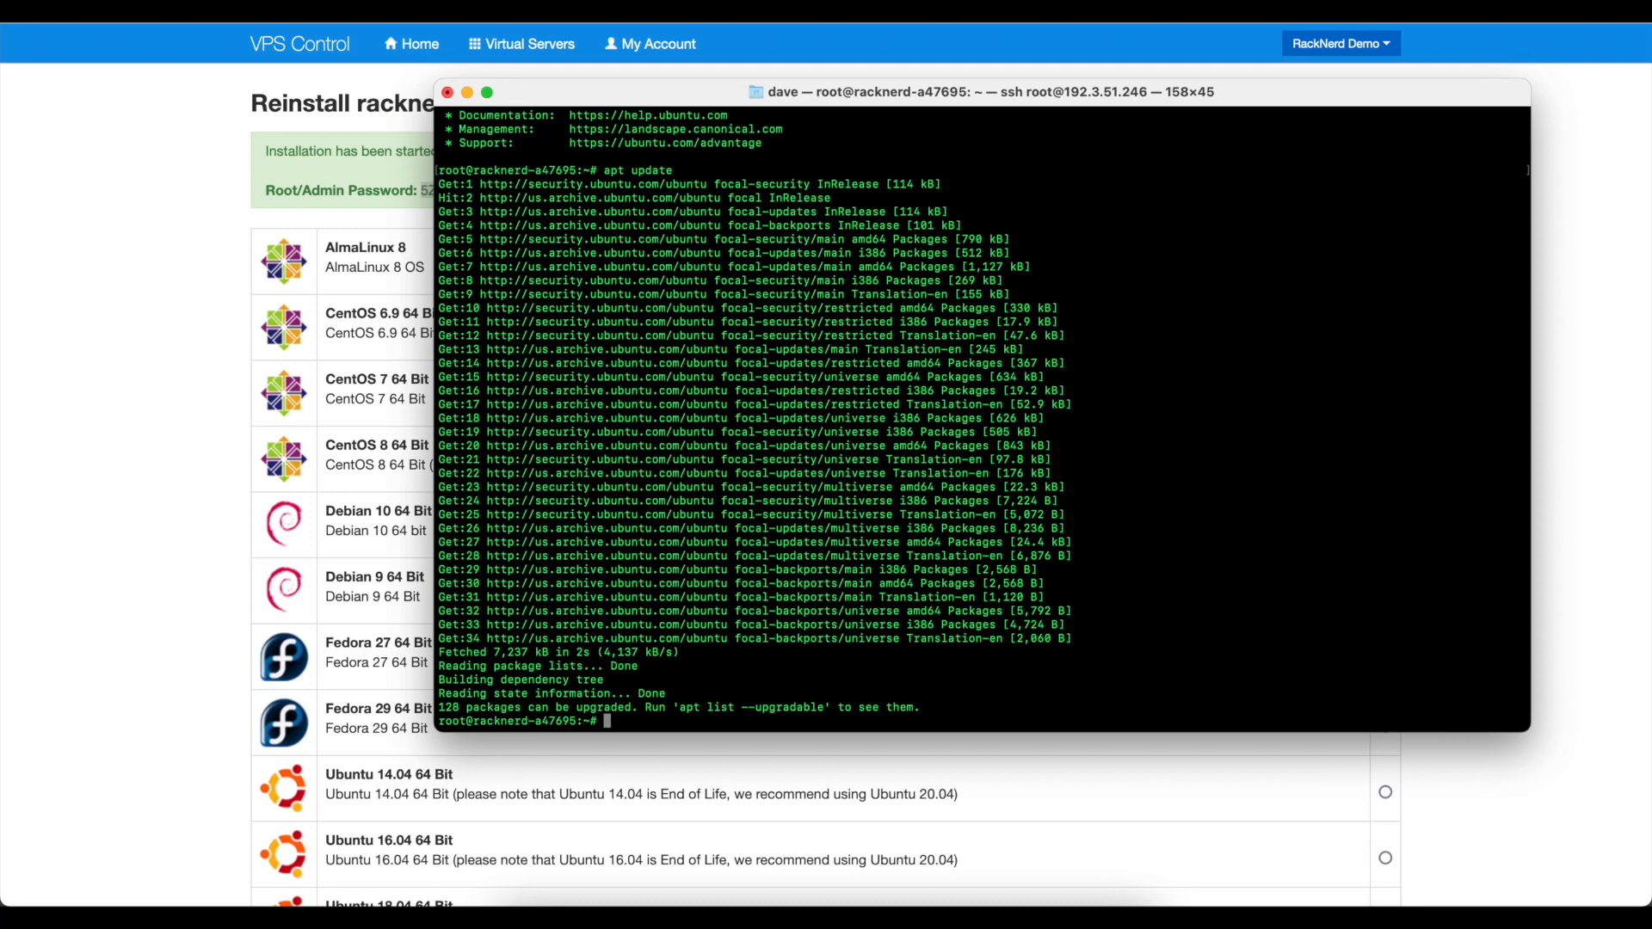
pyautogui.write('apt up')
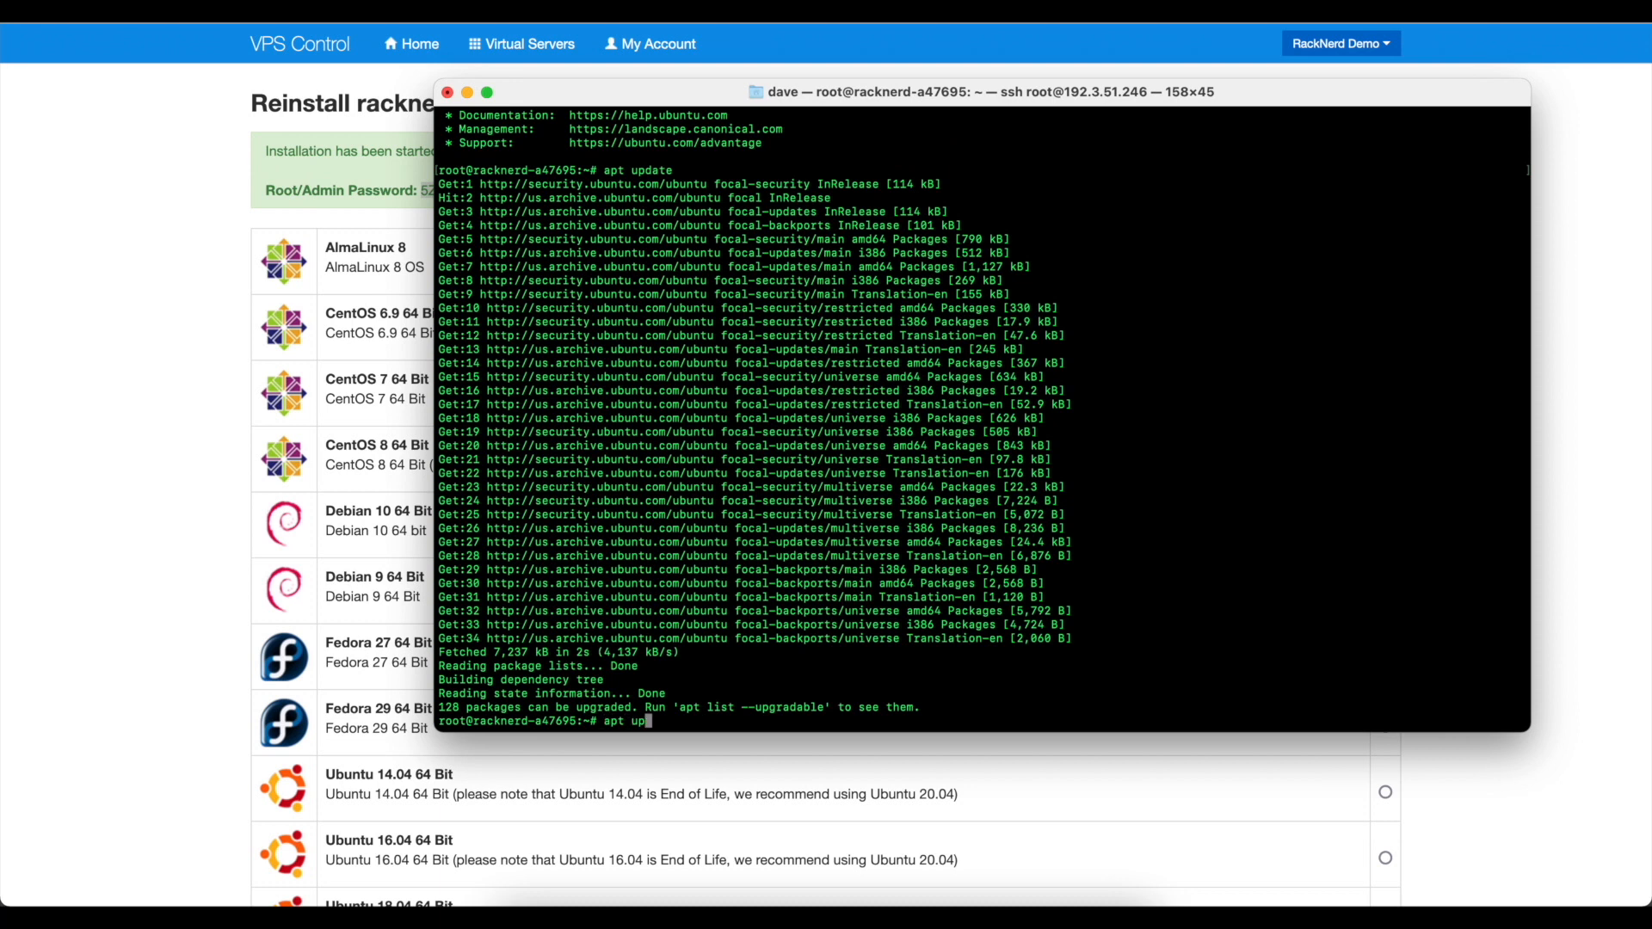
pyautogui.write('grade')
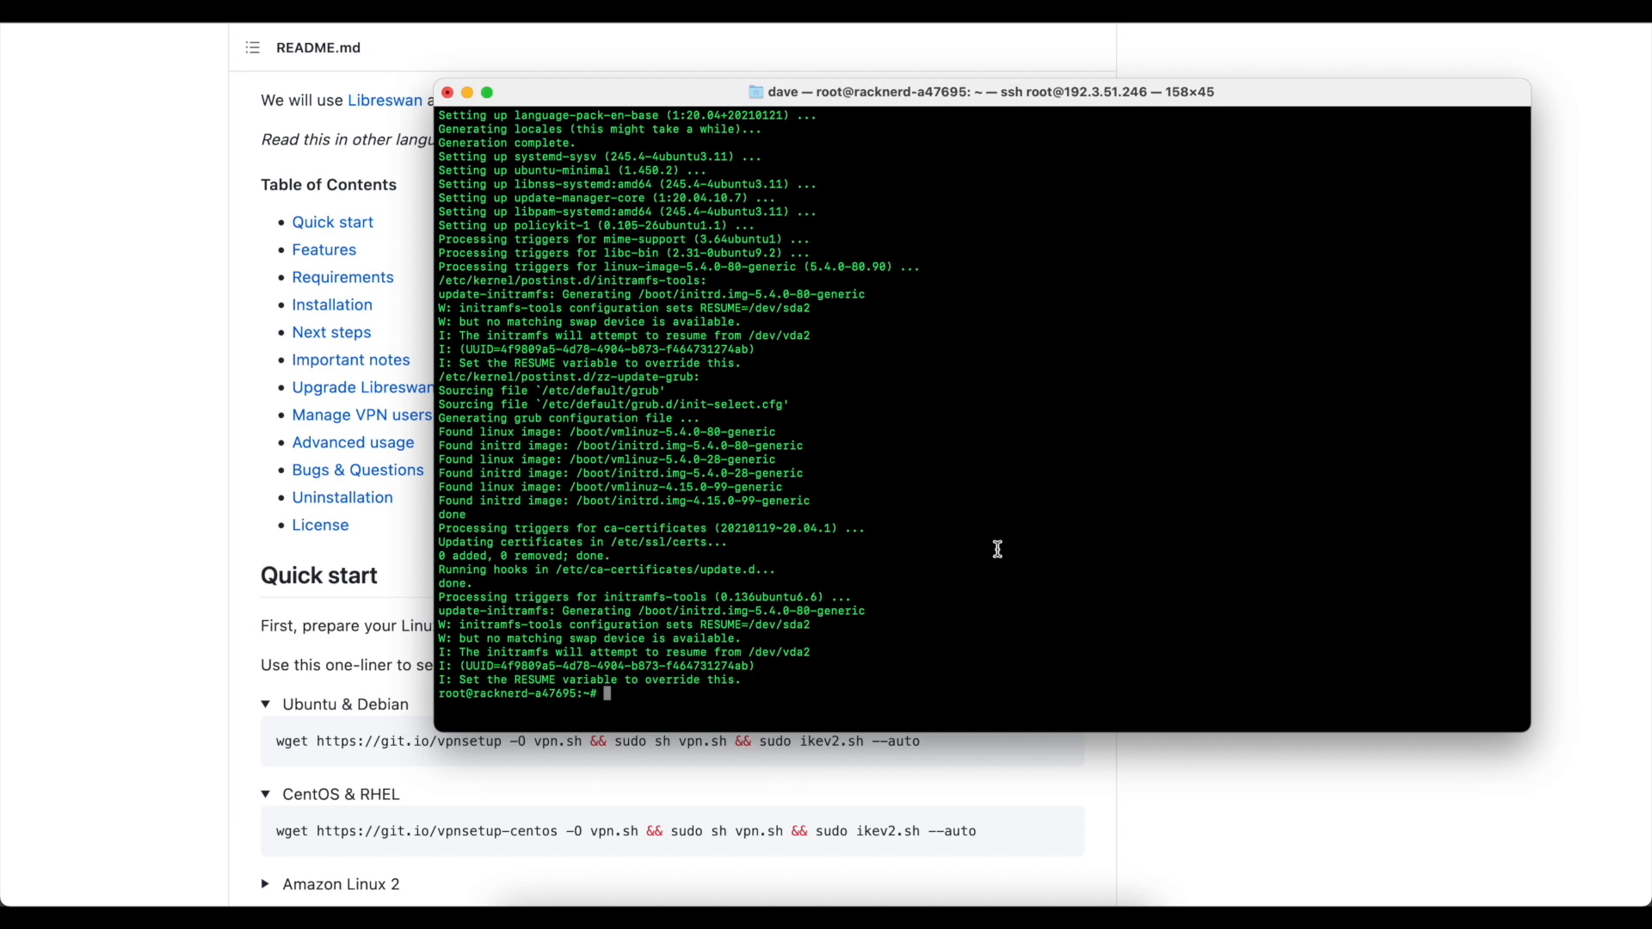
pyautogui.moveTo(909, 793)
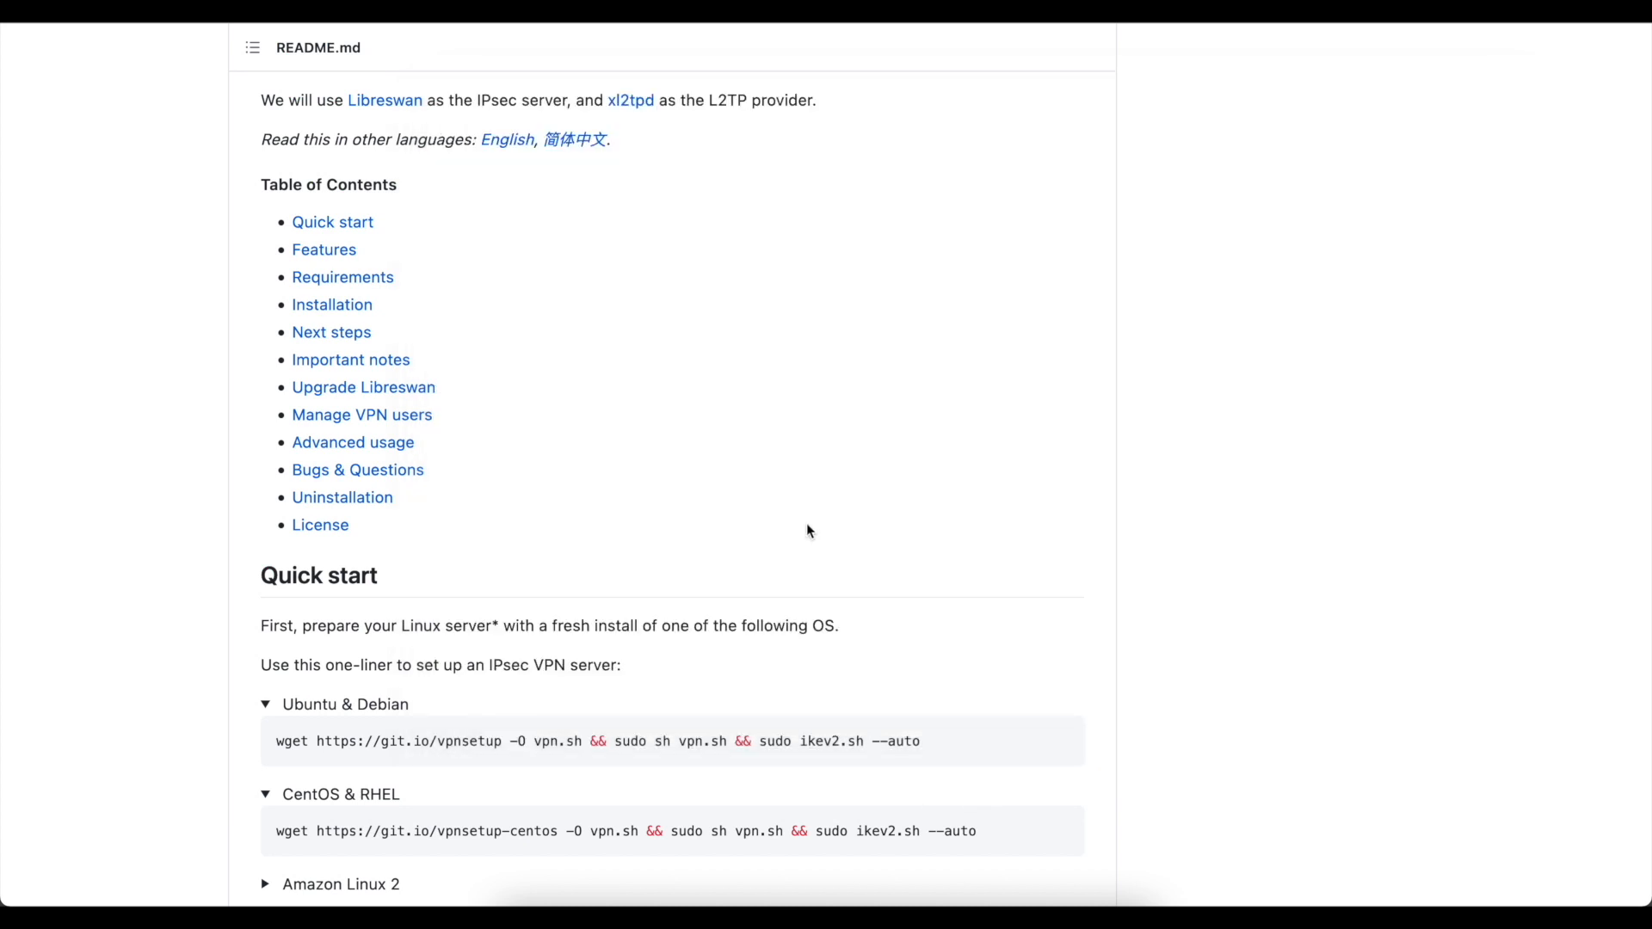
# - Scroll the setup-ipsec-vpn README down to the Quick start Ubuntu & Debian one-liner
pyautogui.scroll(-3)
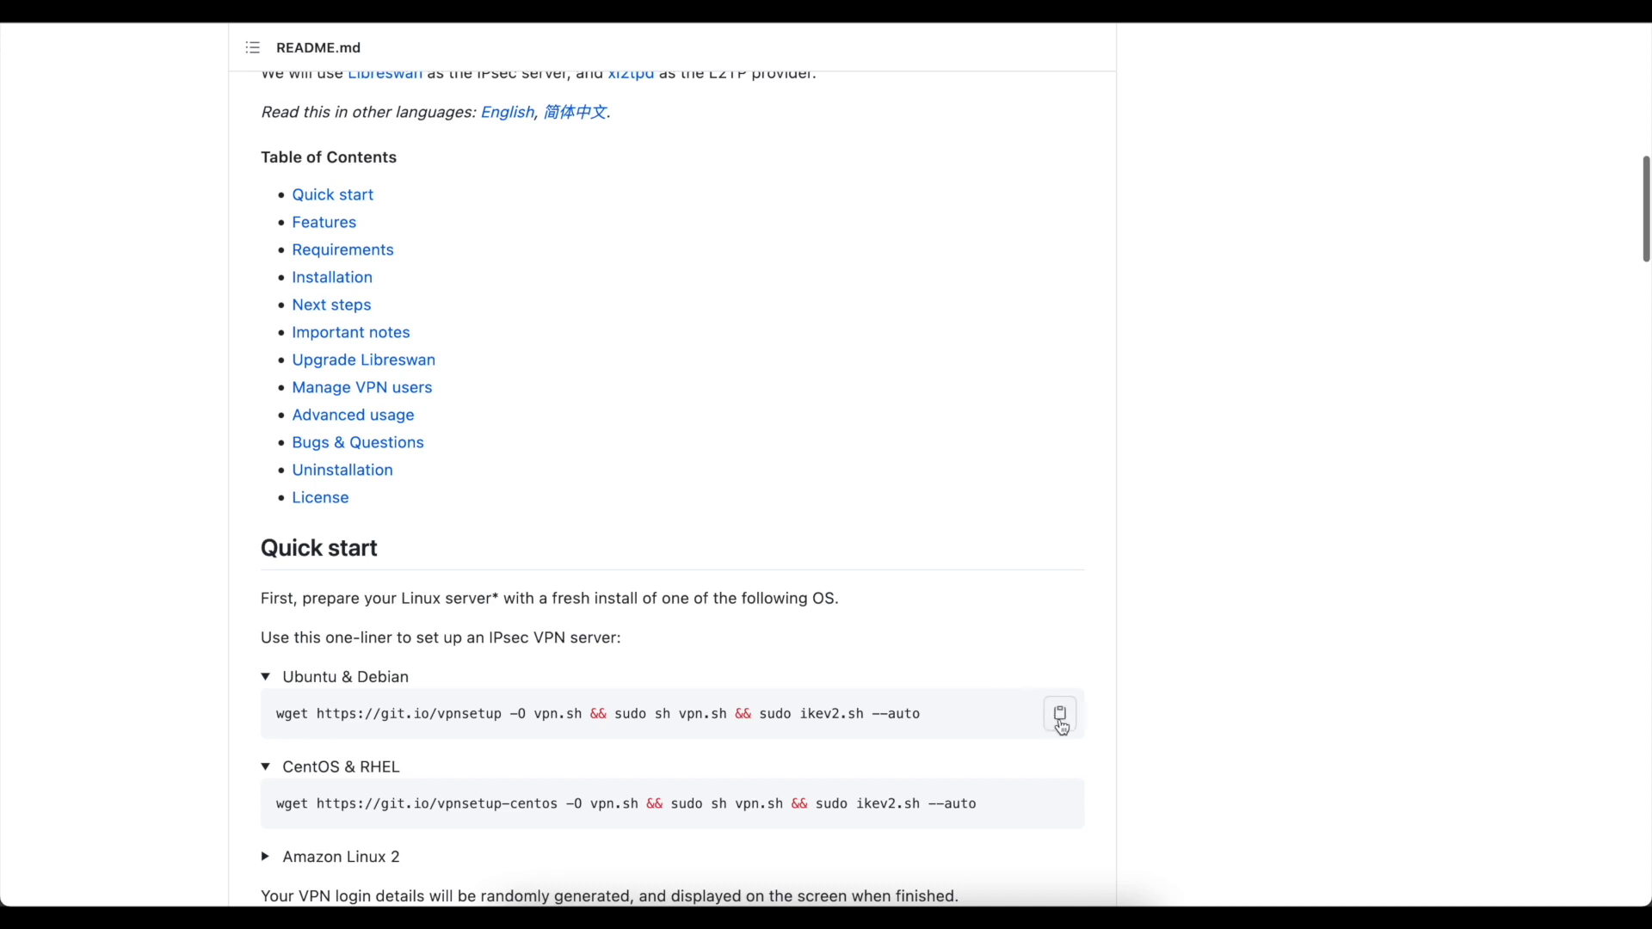
pyautogui.moveTo(989, 706)
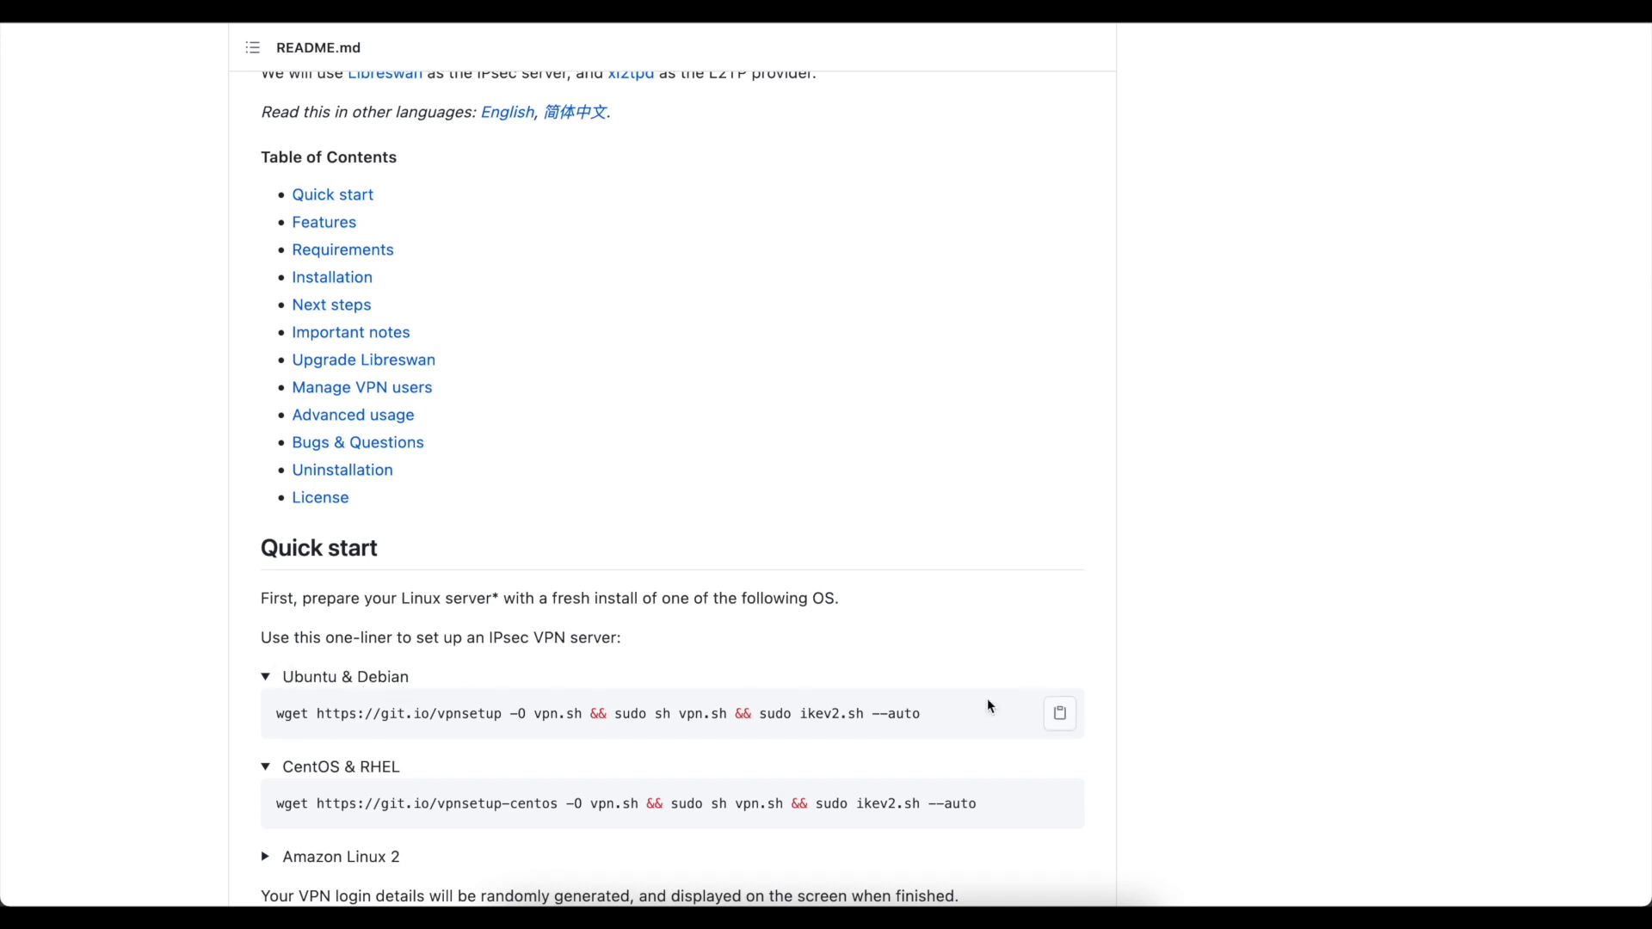
pyautogui.moveTo(1007, 888)
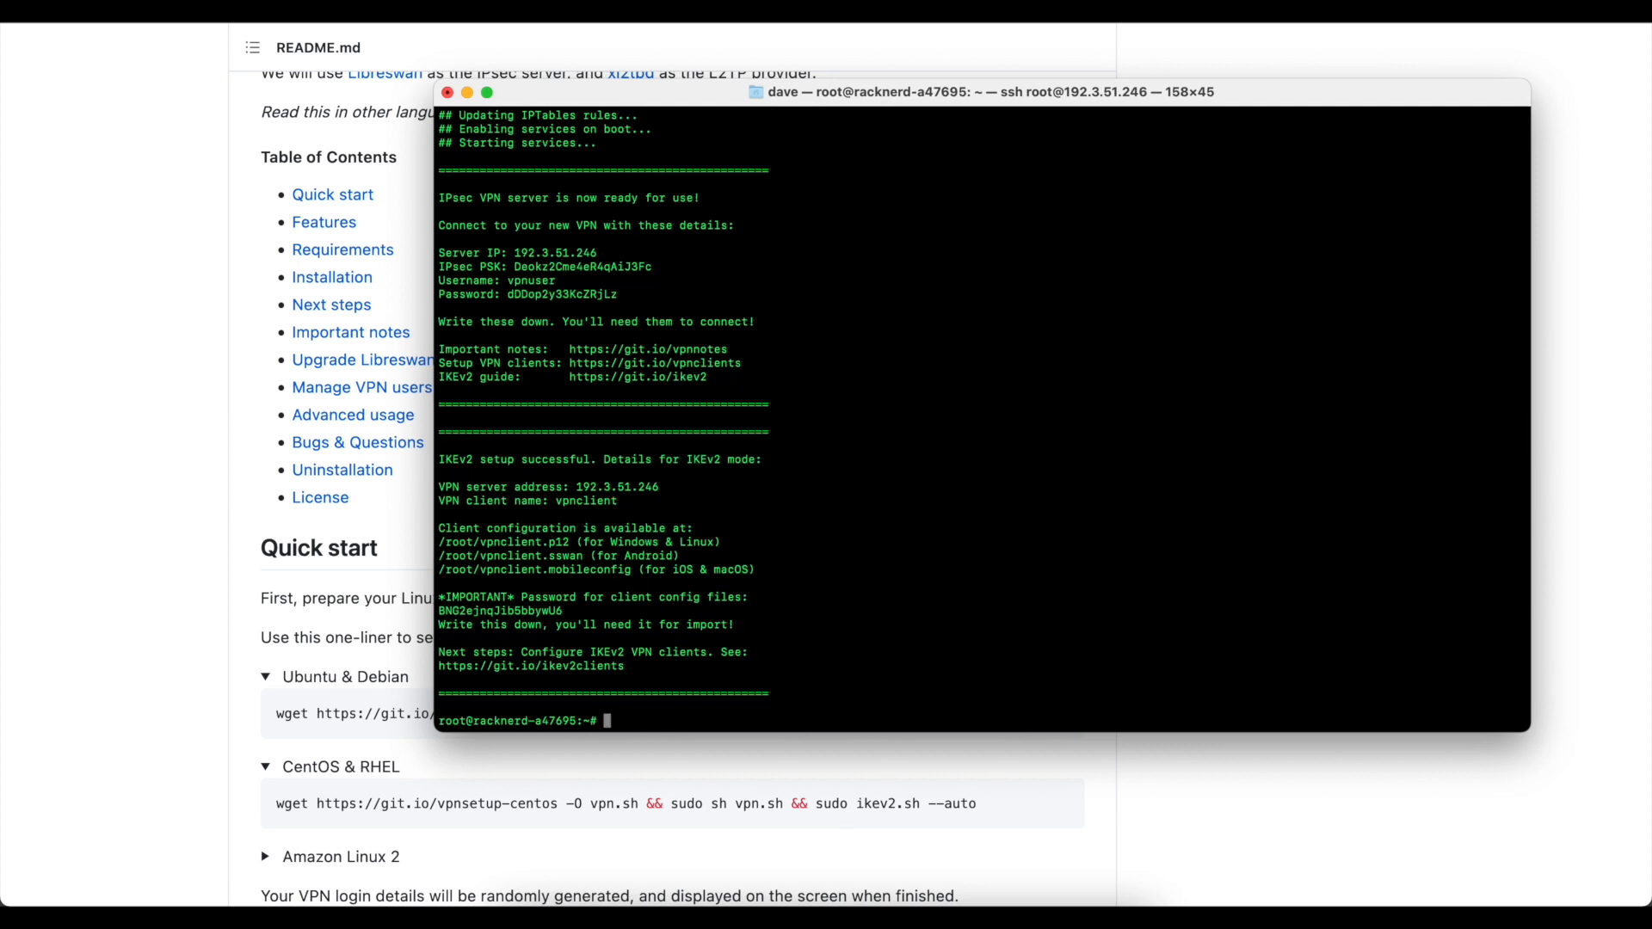
pyautogui.moveTo(1028, 231)
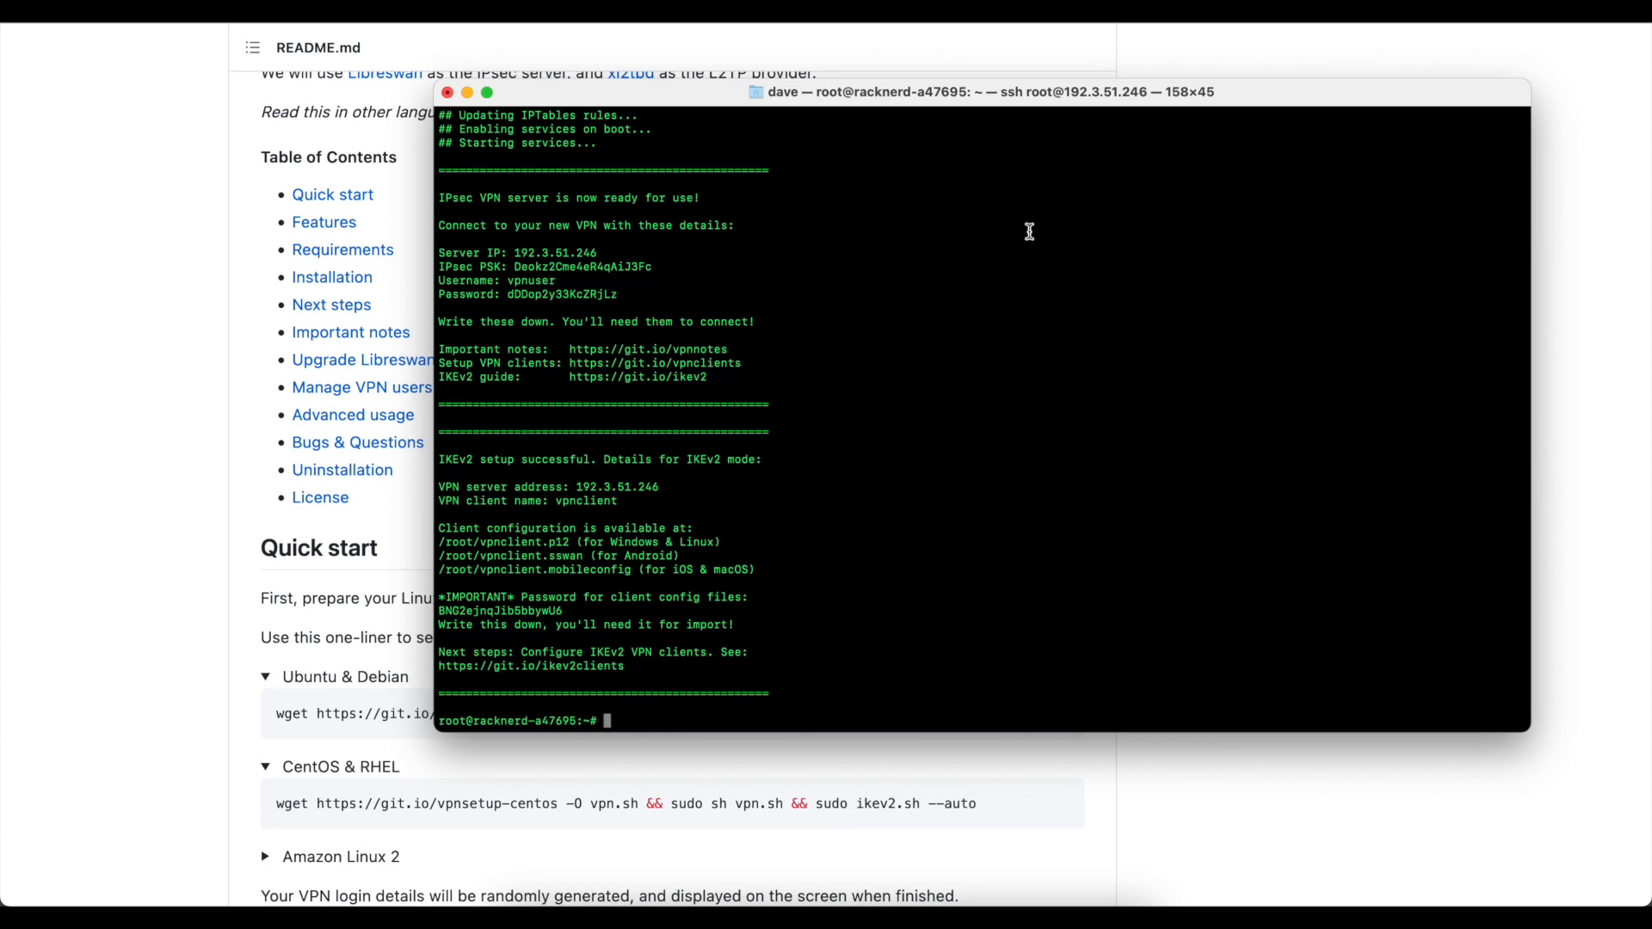
pyautogui.moveTo(795, 535)
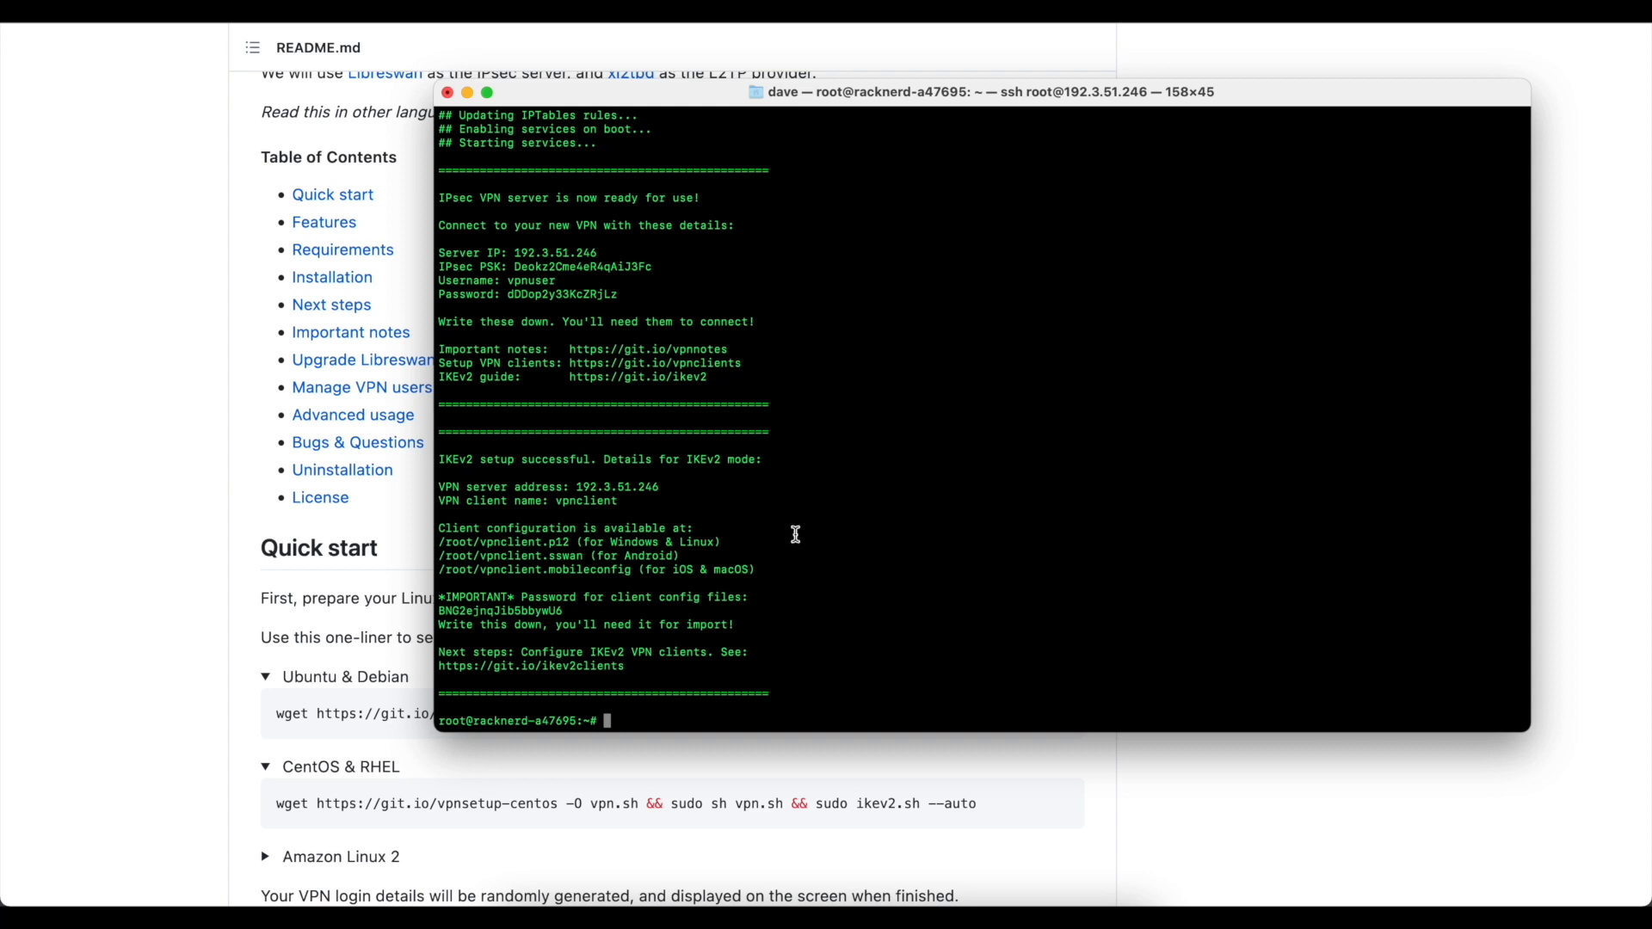
pyautogui.moveTo(480, 573)
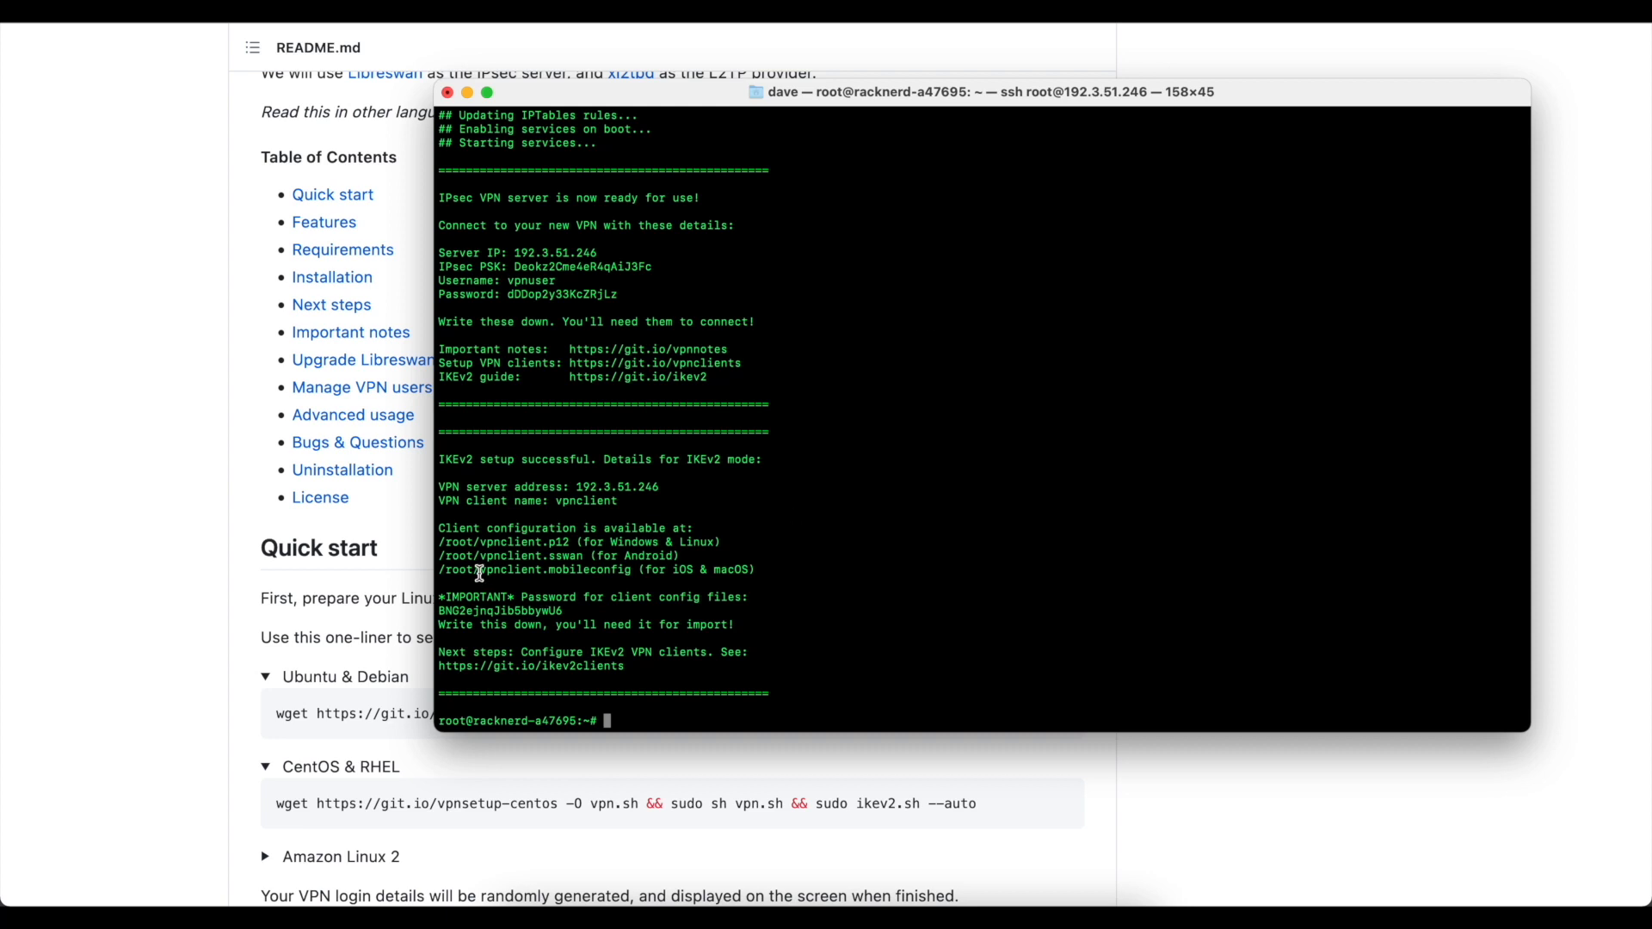
pyautogui.moveTo(667, 633)
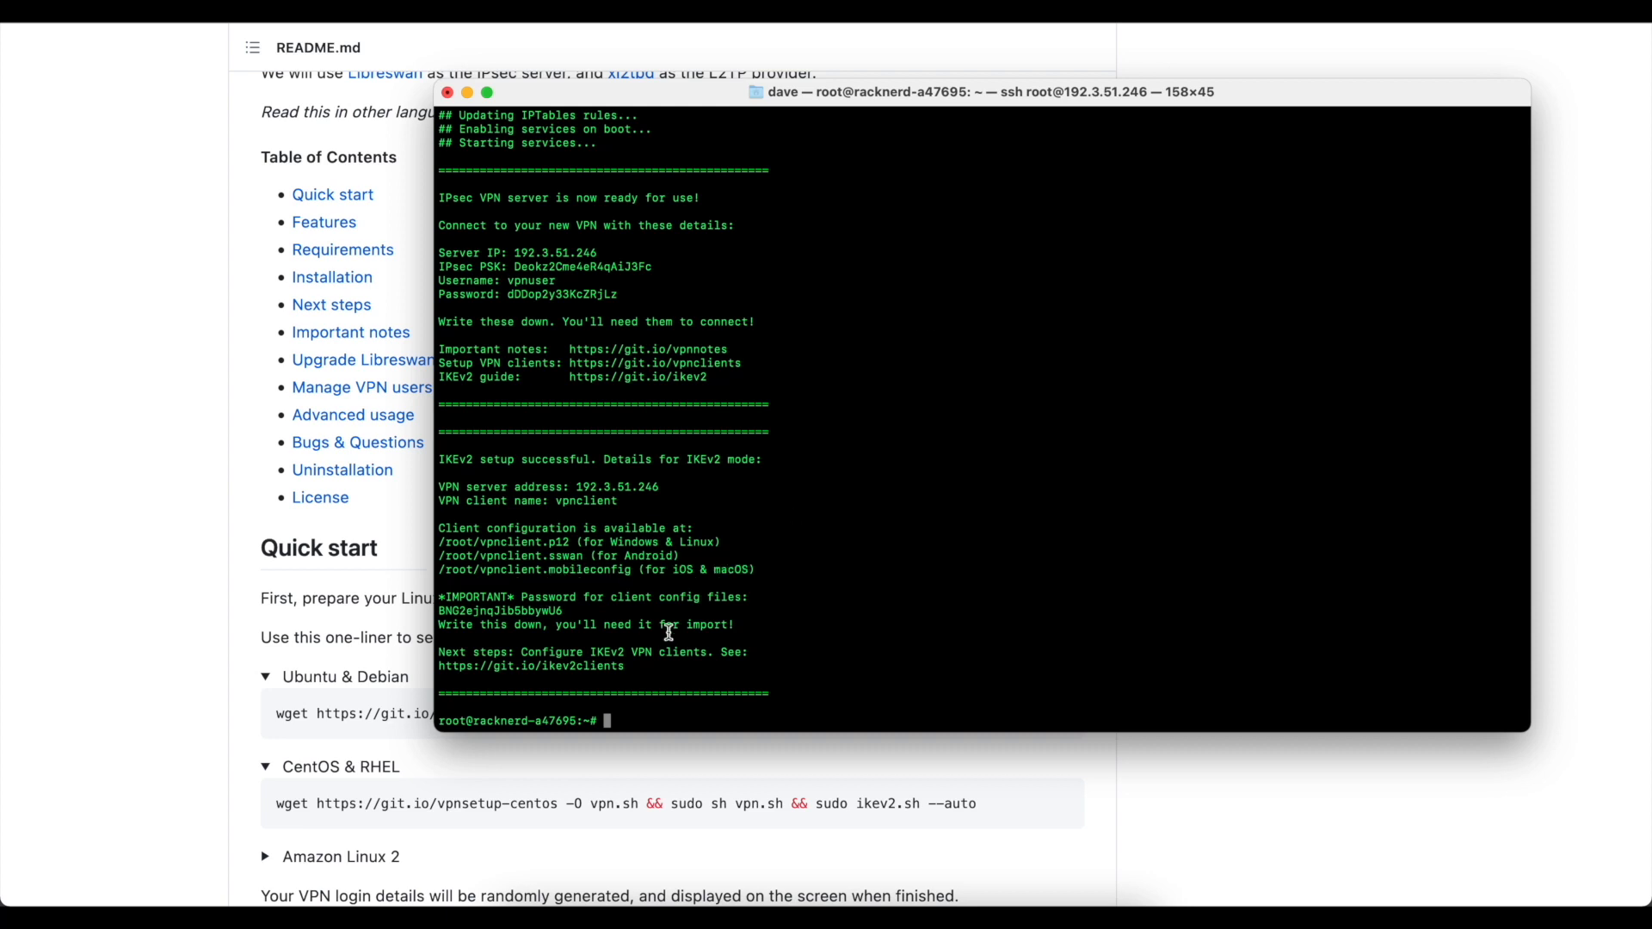
pyautogui.moveTo(764, 576)
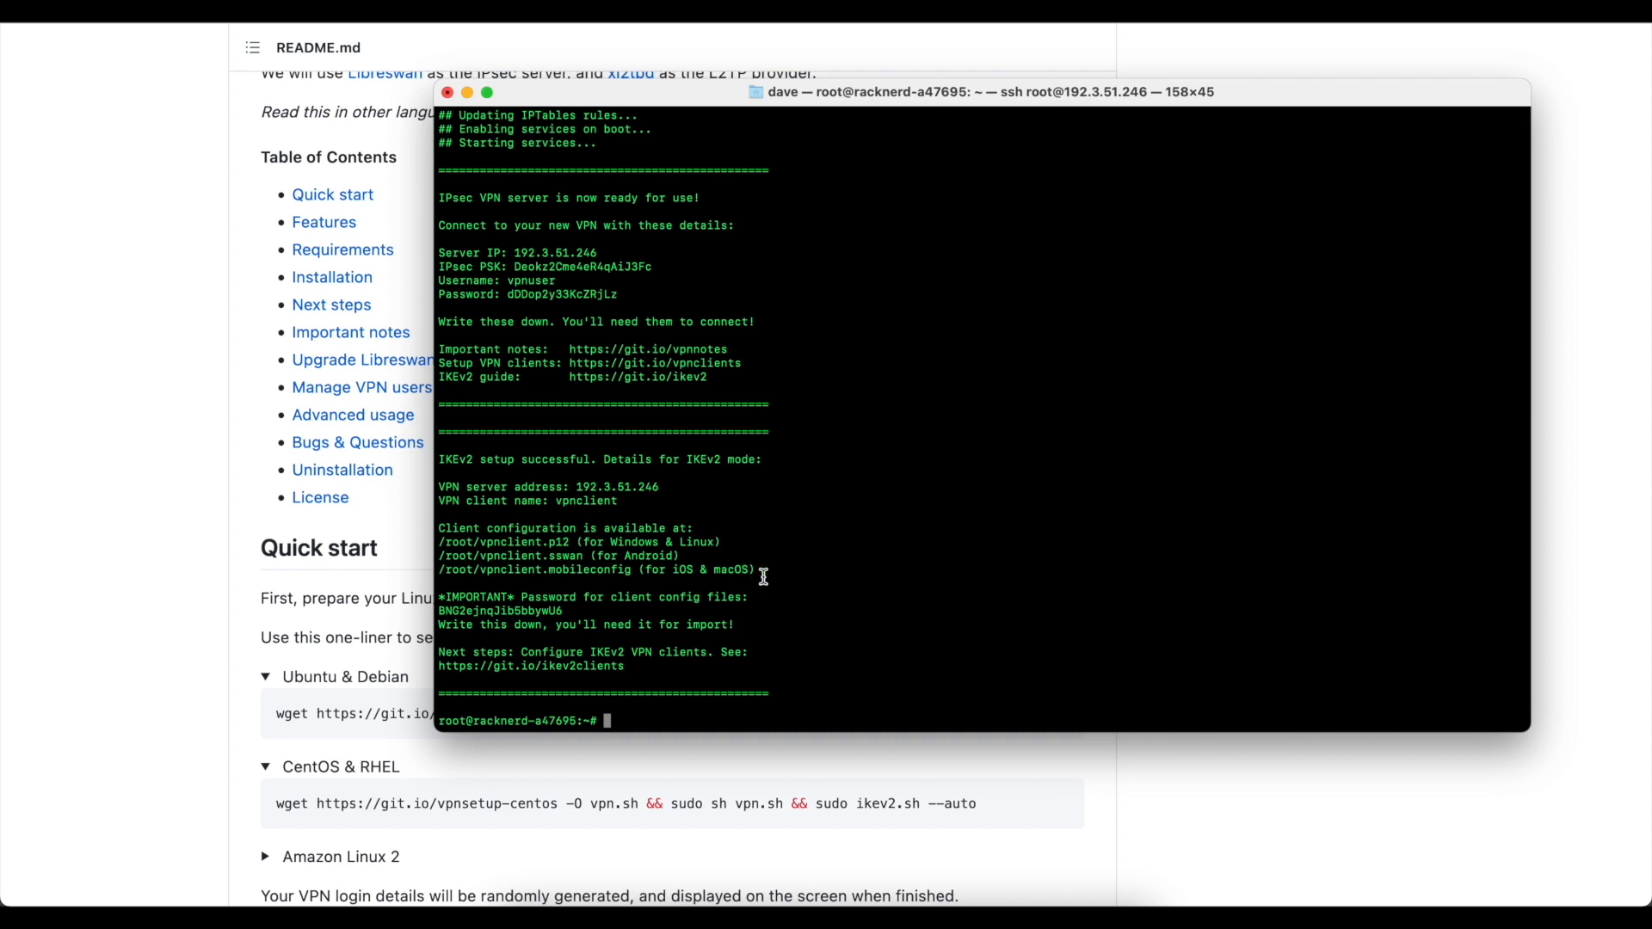
pyautogui.moveTo(639, 568)
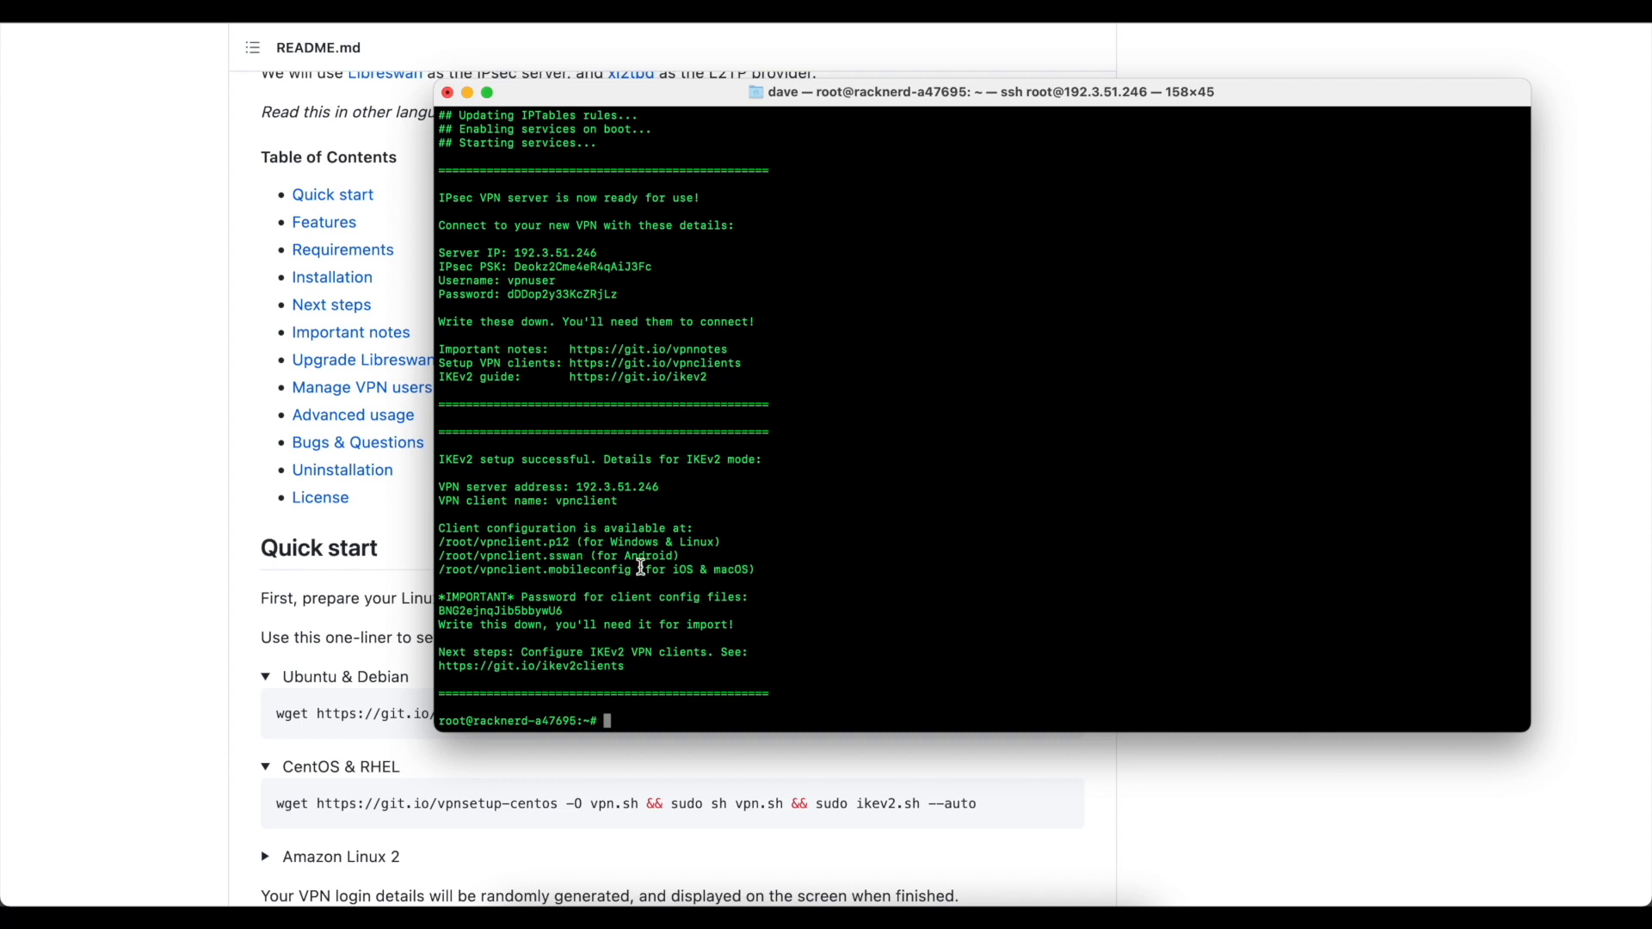
pyautogui.moveTo(668, 604)
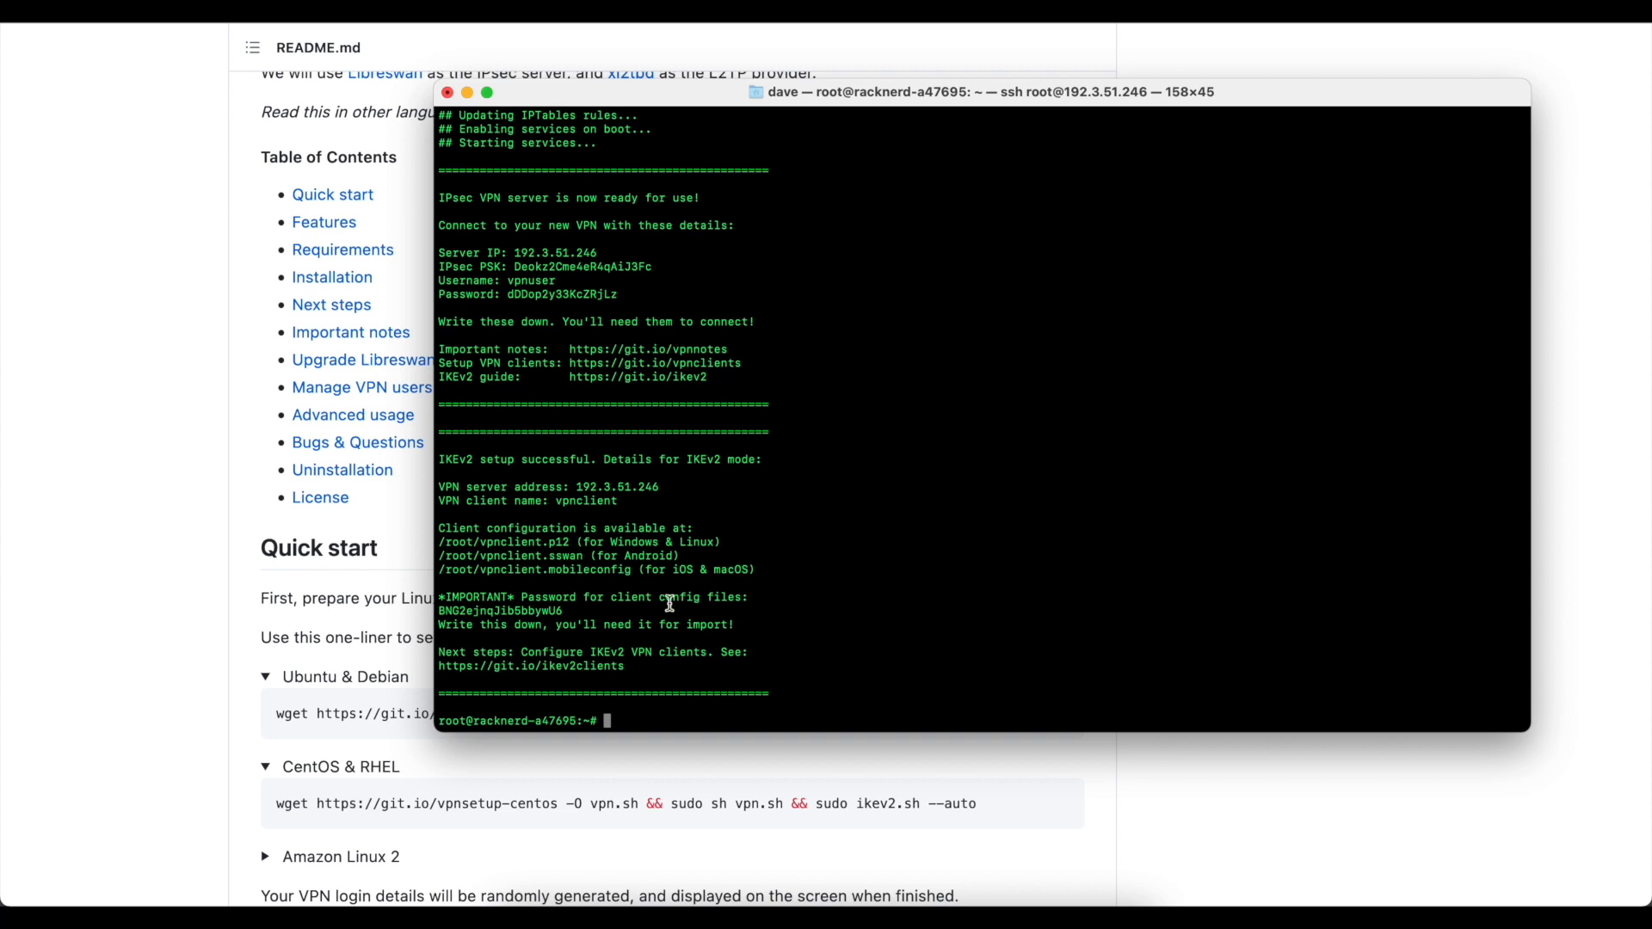
pyautogui.moveTo(664, 604)
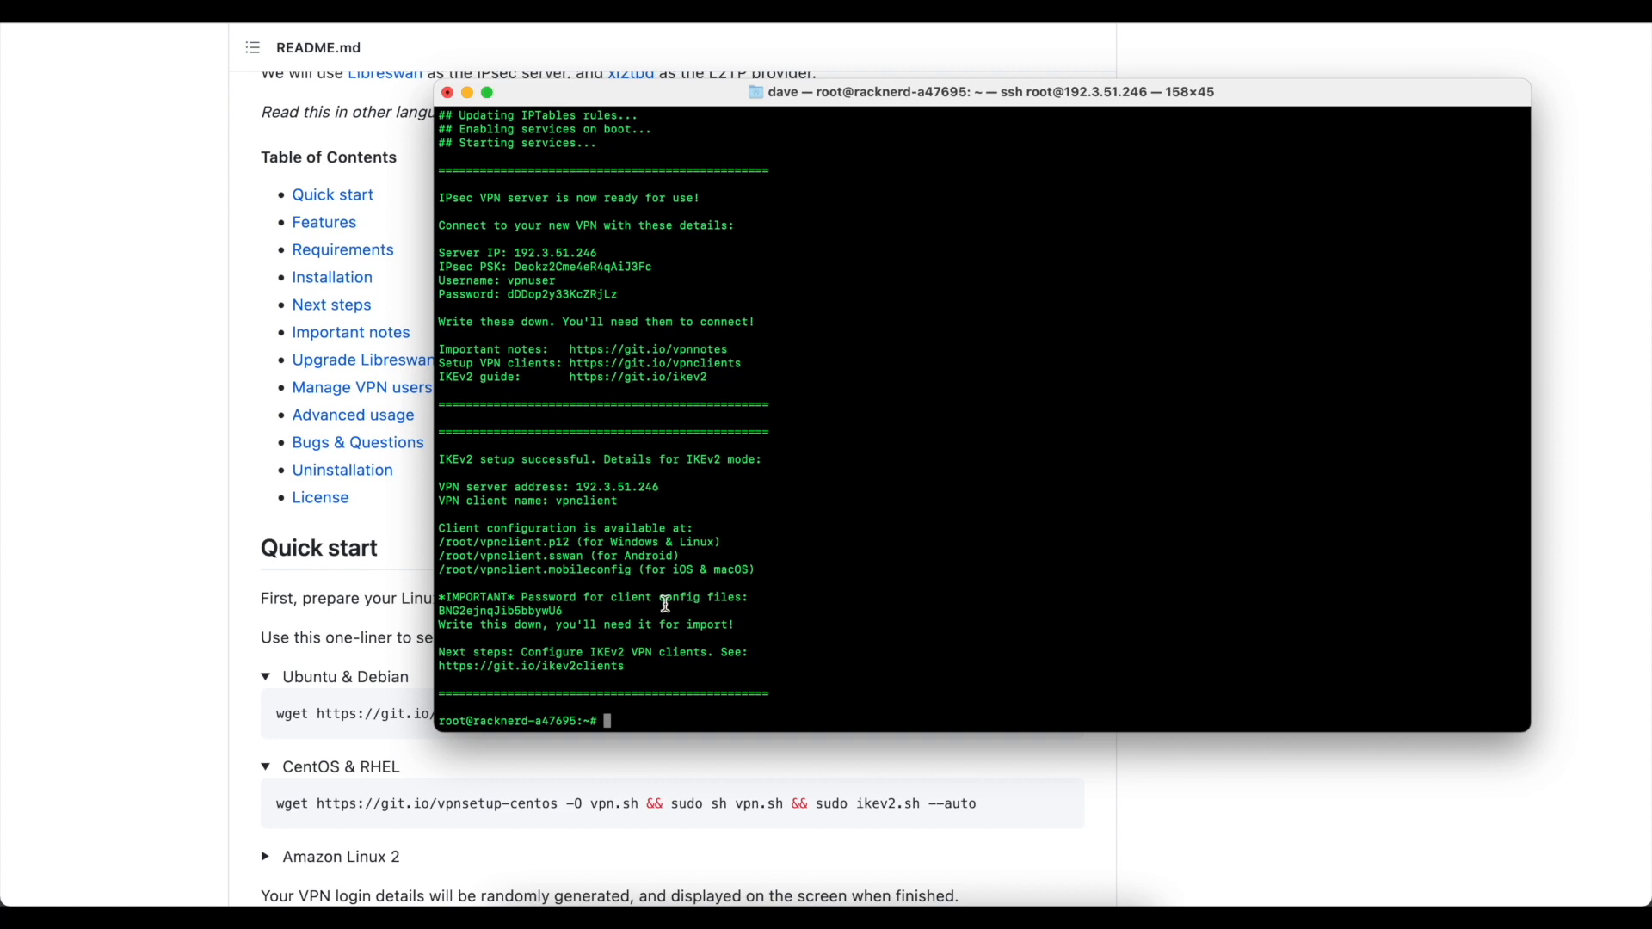
pyautogui.moveTo(606, 593)
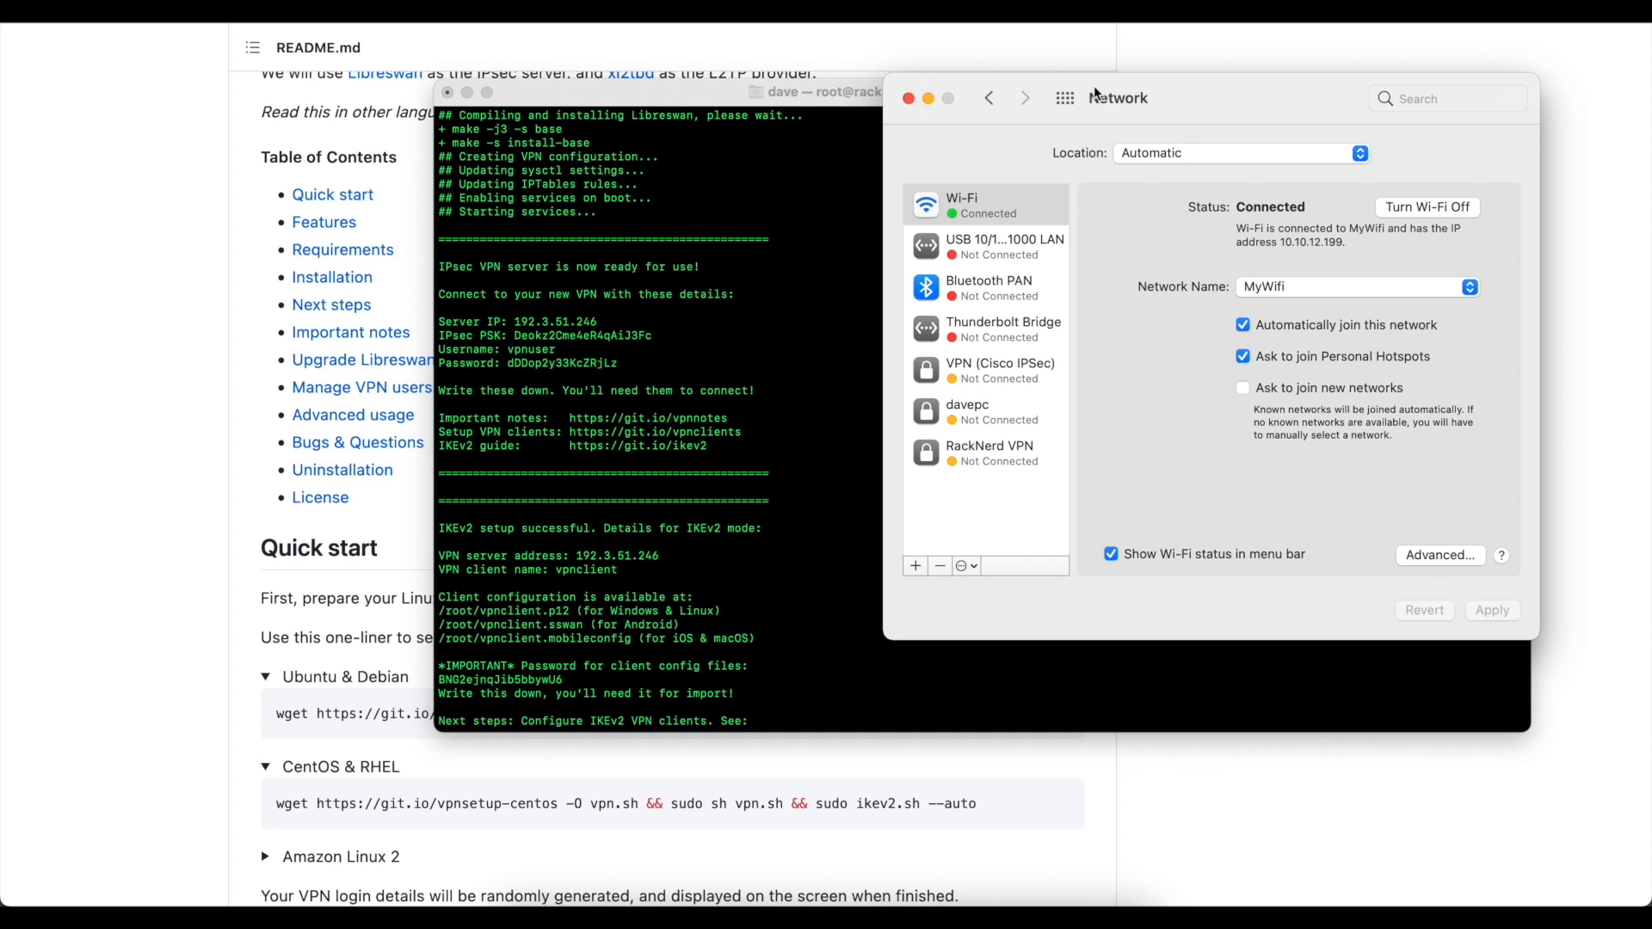
pyautogui.moveTo(1164, 381)
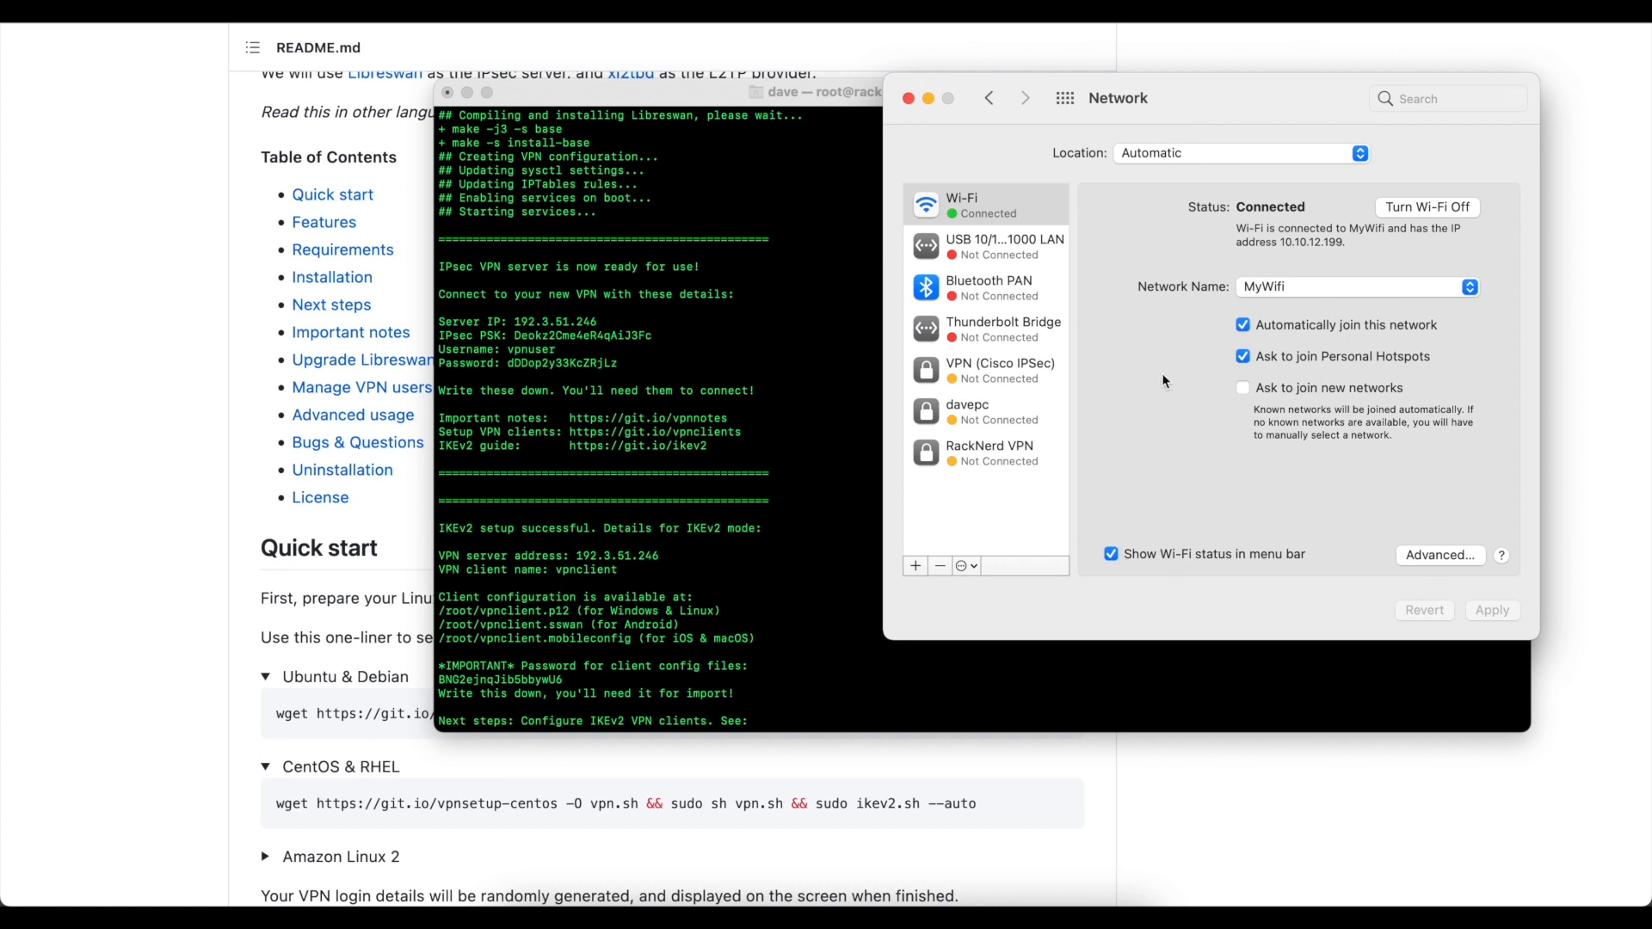
# - Create a VPN network service of type Cisco IPSec, named 'VPN (Cisco IPSec) 2'
pyautogui.click(915, 566)
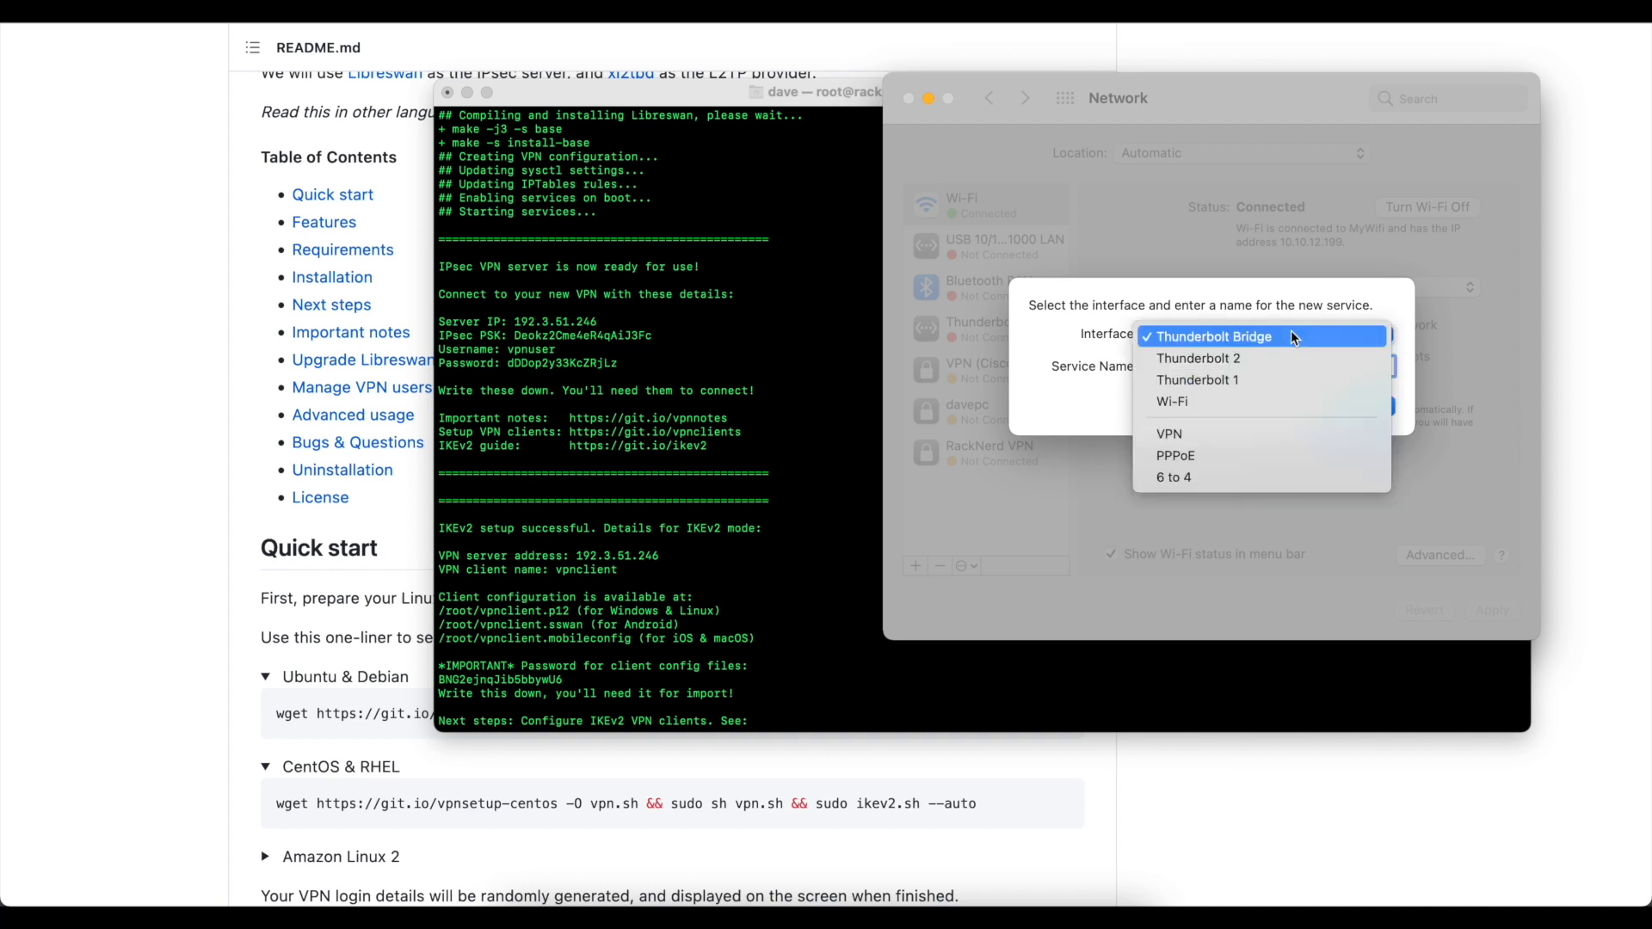
pyautogui.click(1169, 432)
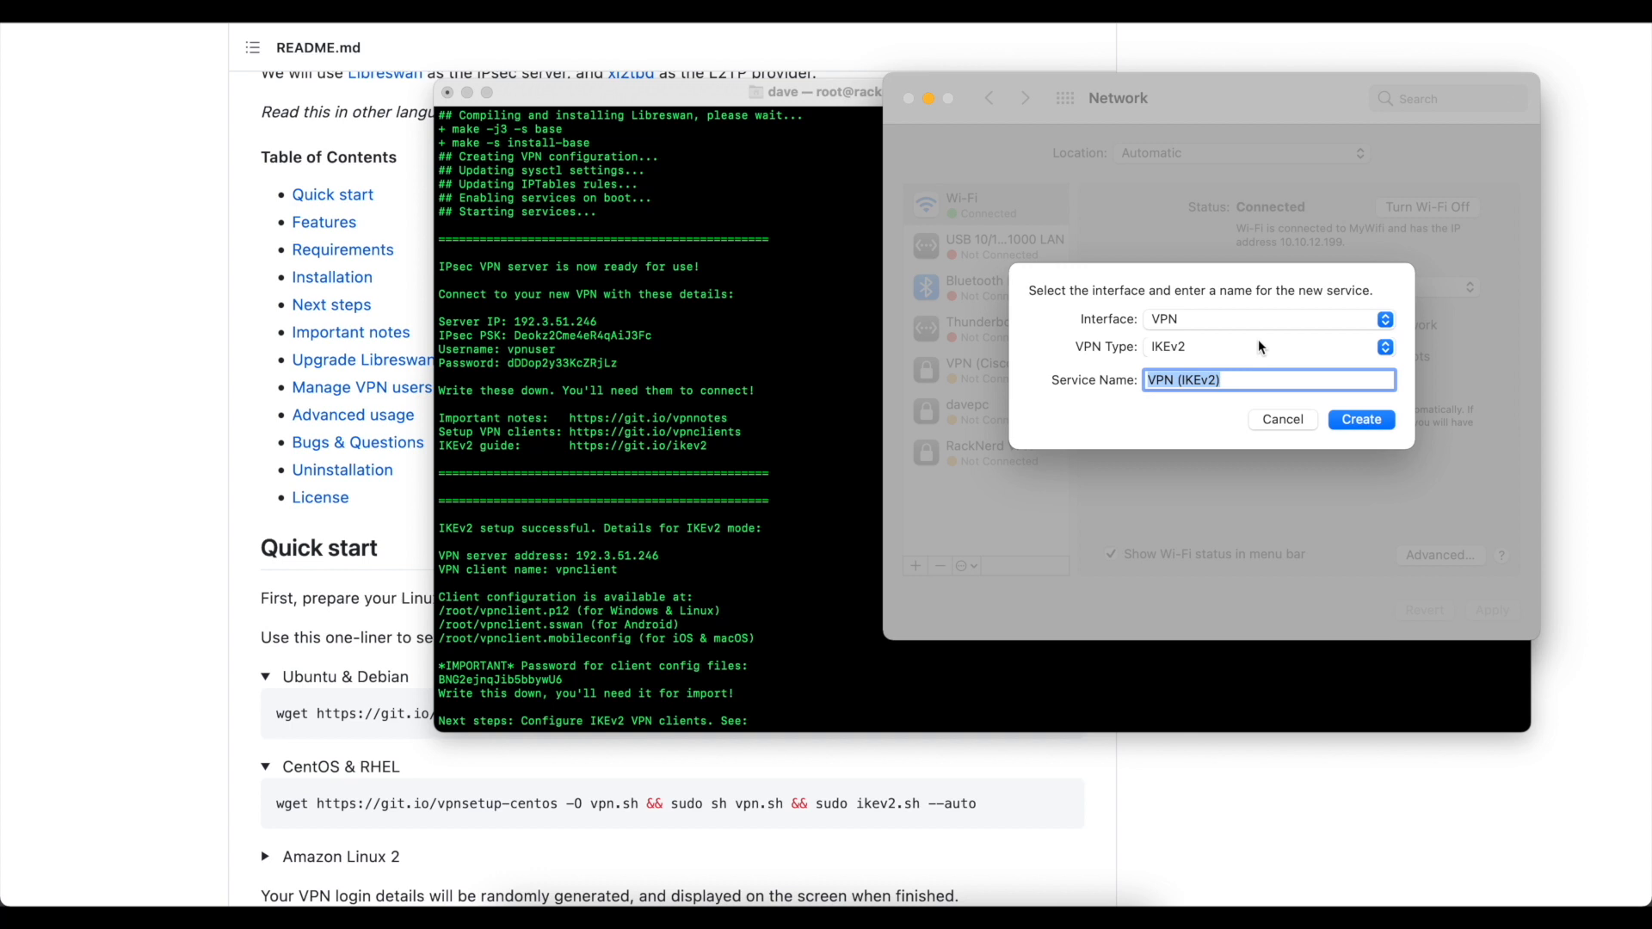
pyautogui.click(1269, 347)
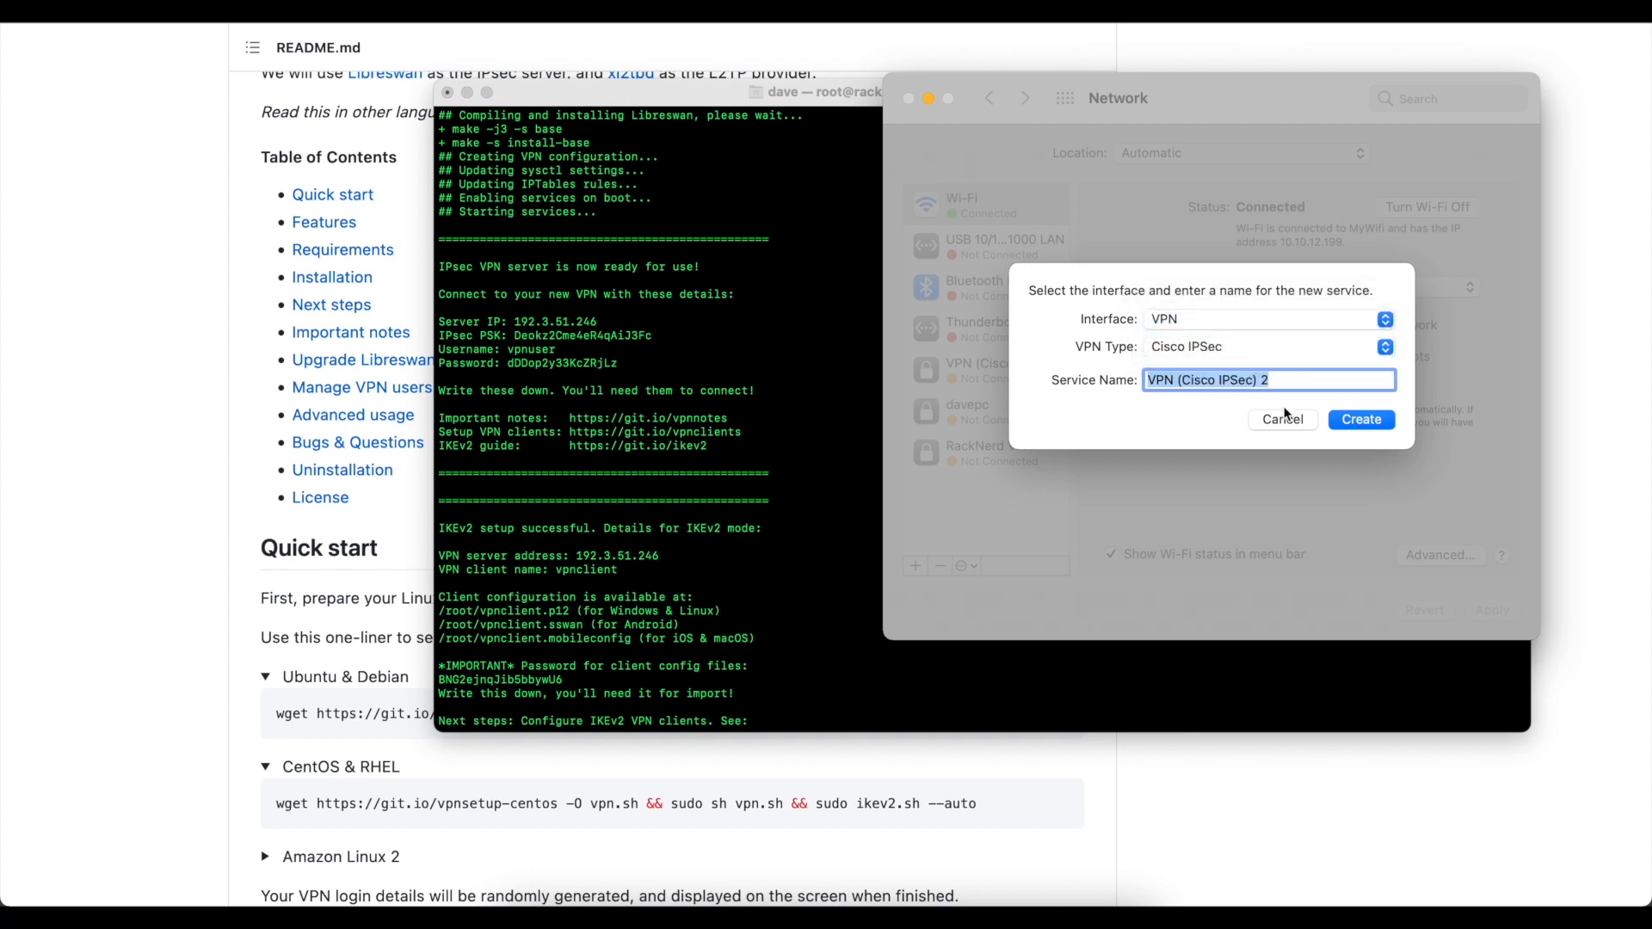
pyautogui.click(1361, 419)
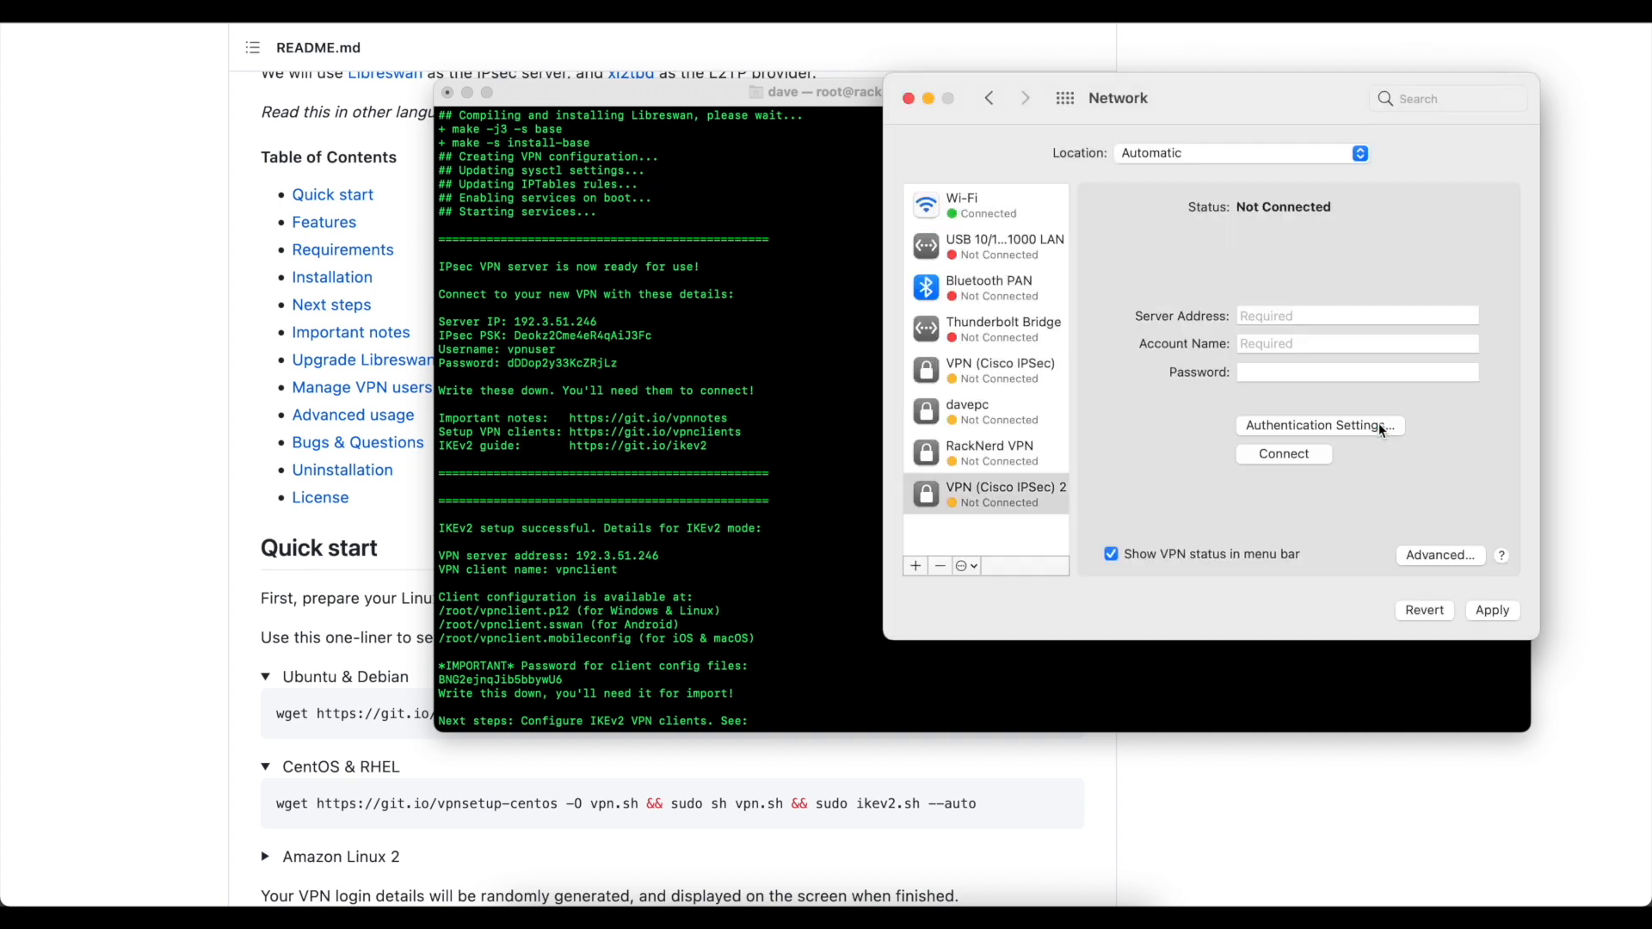
pyautogui.click(1357, 315)
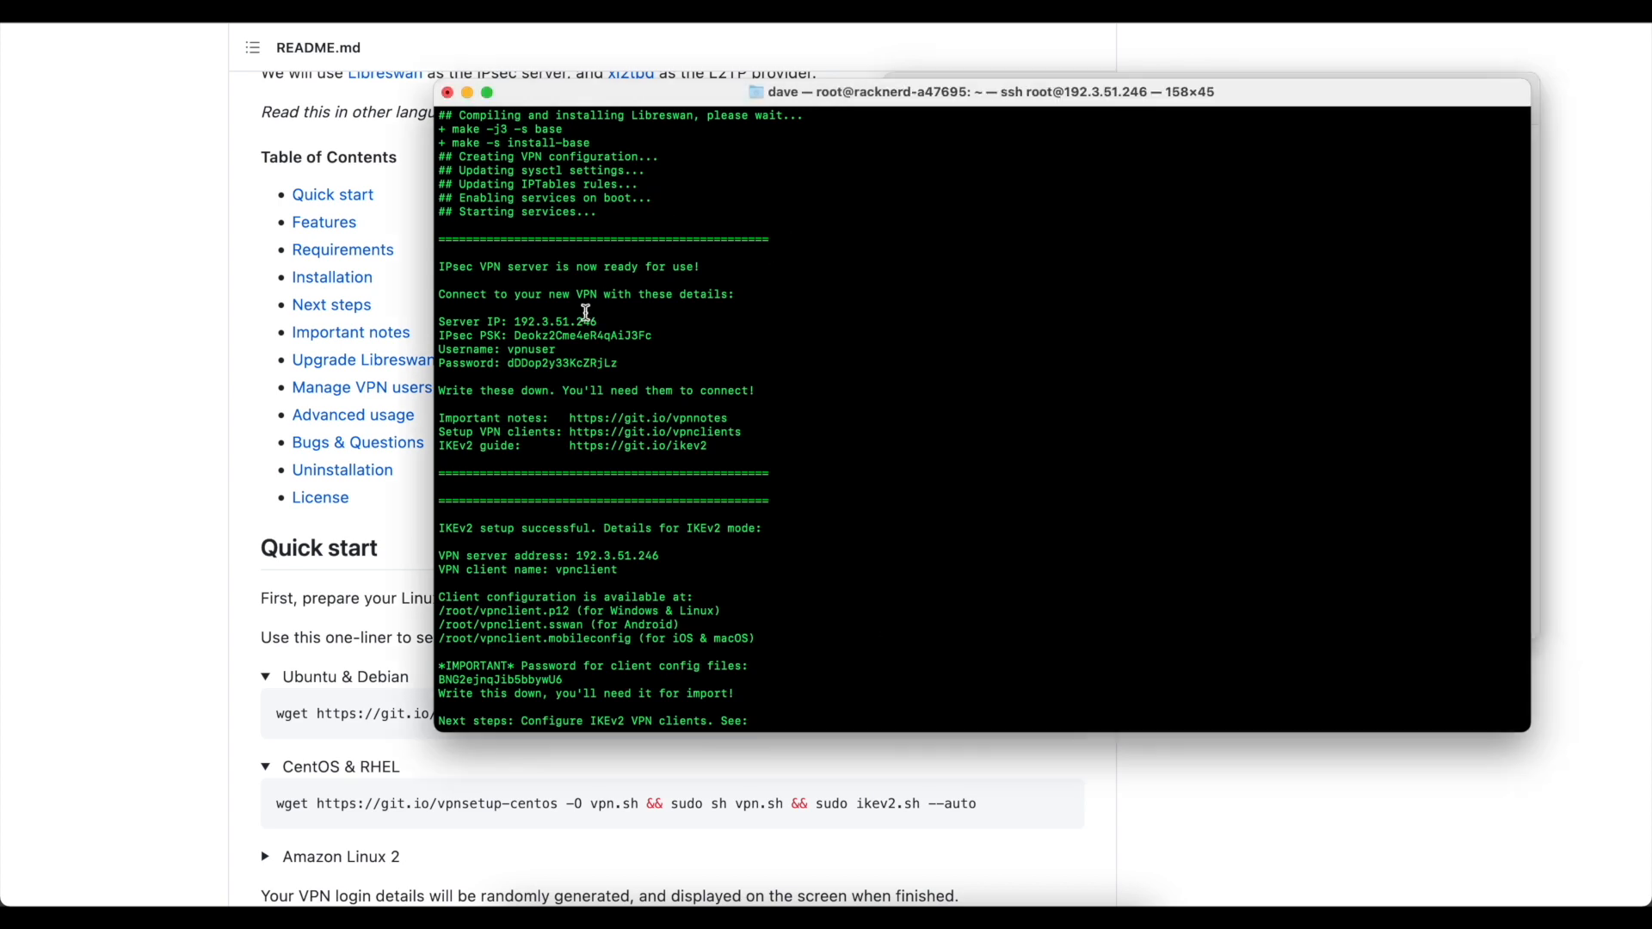
# - Copy the server IP 192.3.51.246 from the terminal output into the VPN service settings
pyautogui.doubleClick(553, 321)
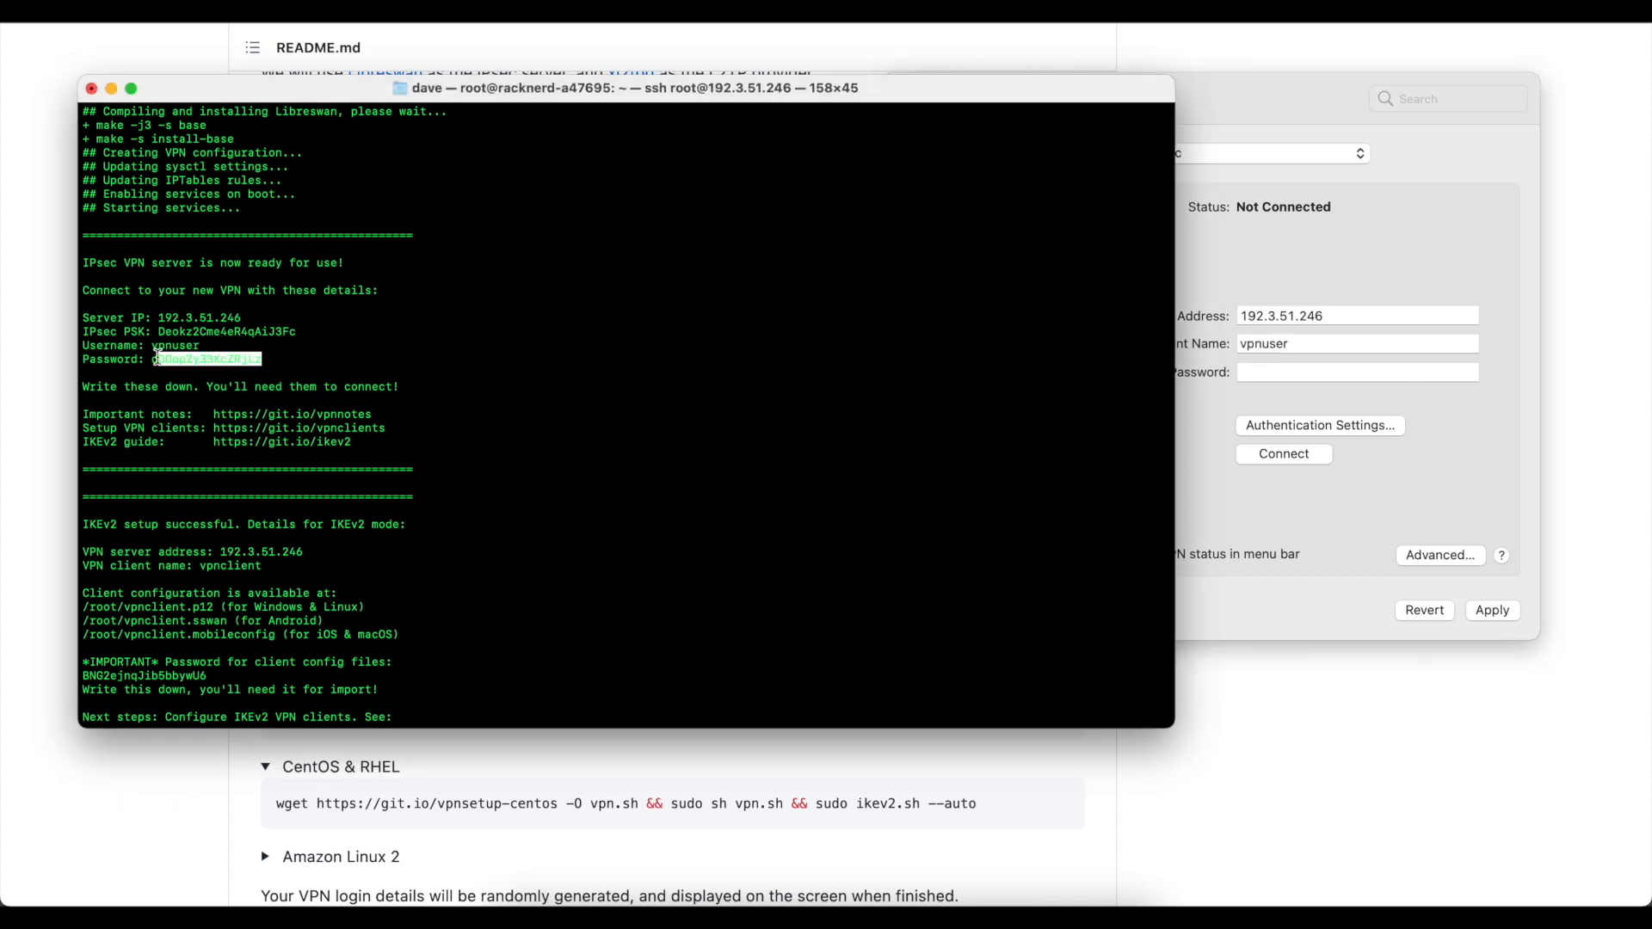
pyautogui.click(1357, 372)
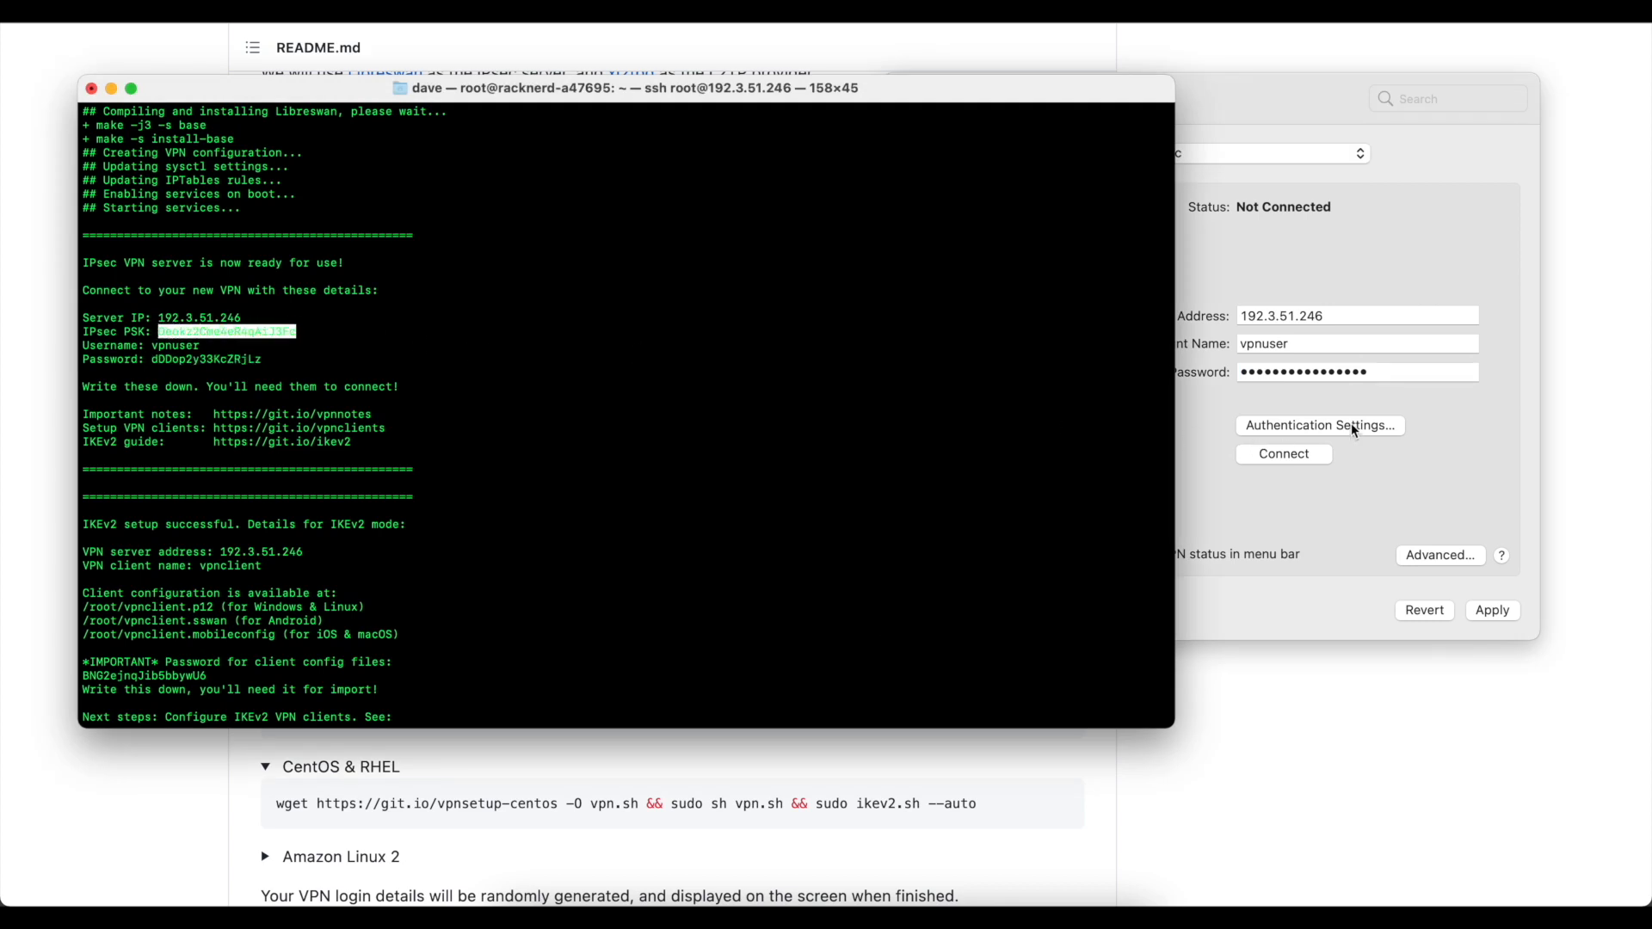
# - Enter the IPsec PSK as the Shared Secret and apply the VPN settings
pyautogui.click(1320, 426)
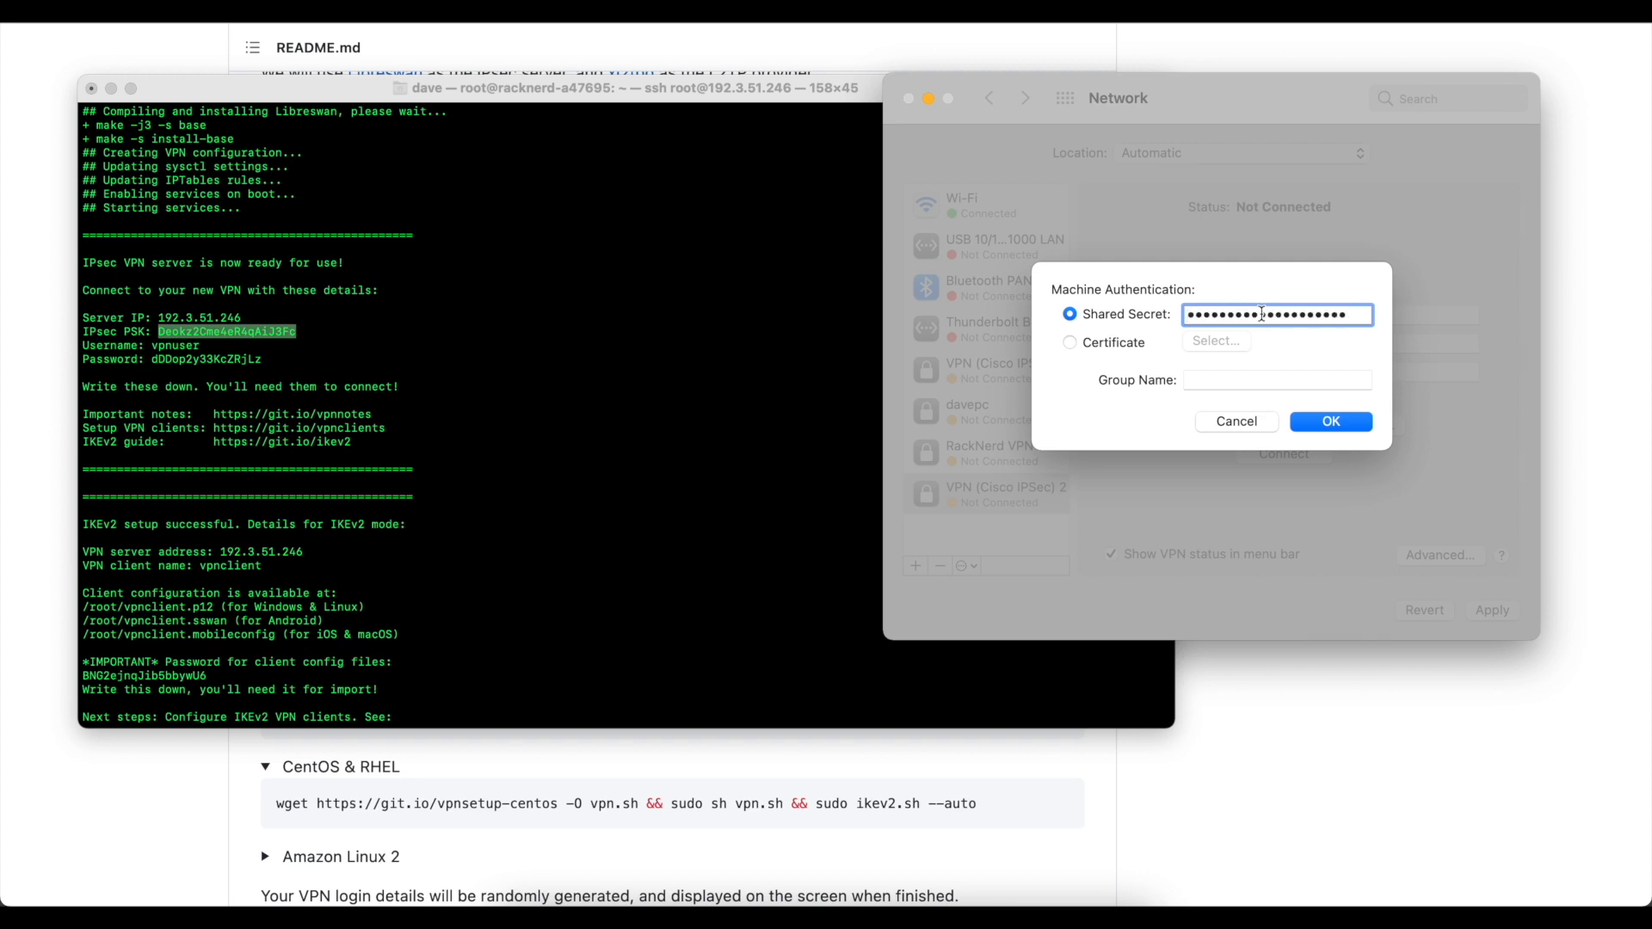
pyautogui.click(1330, 422)
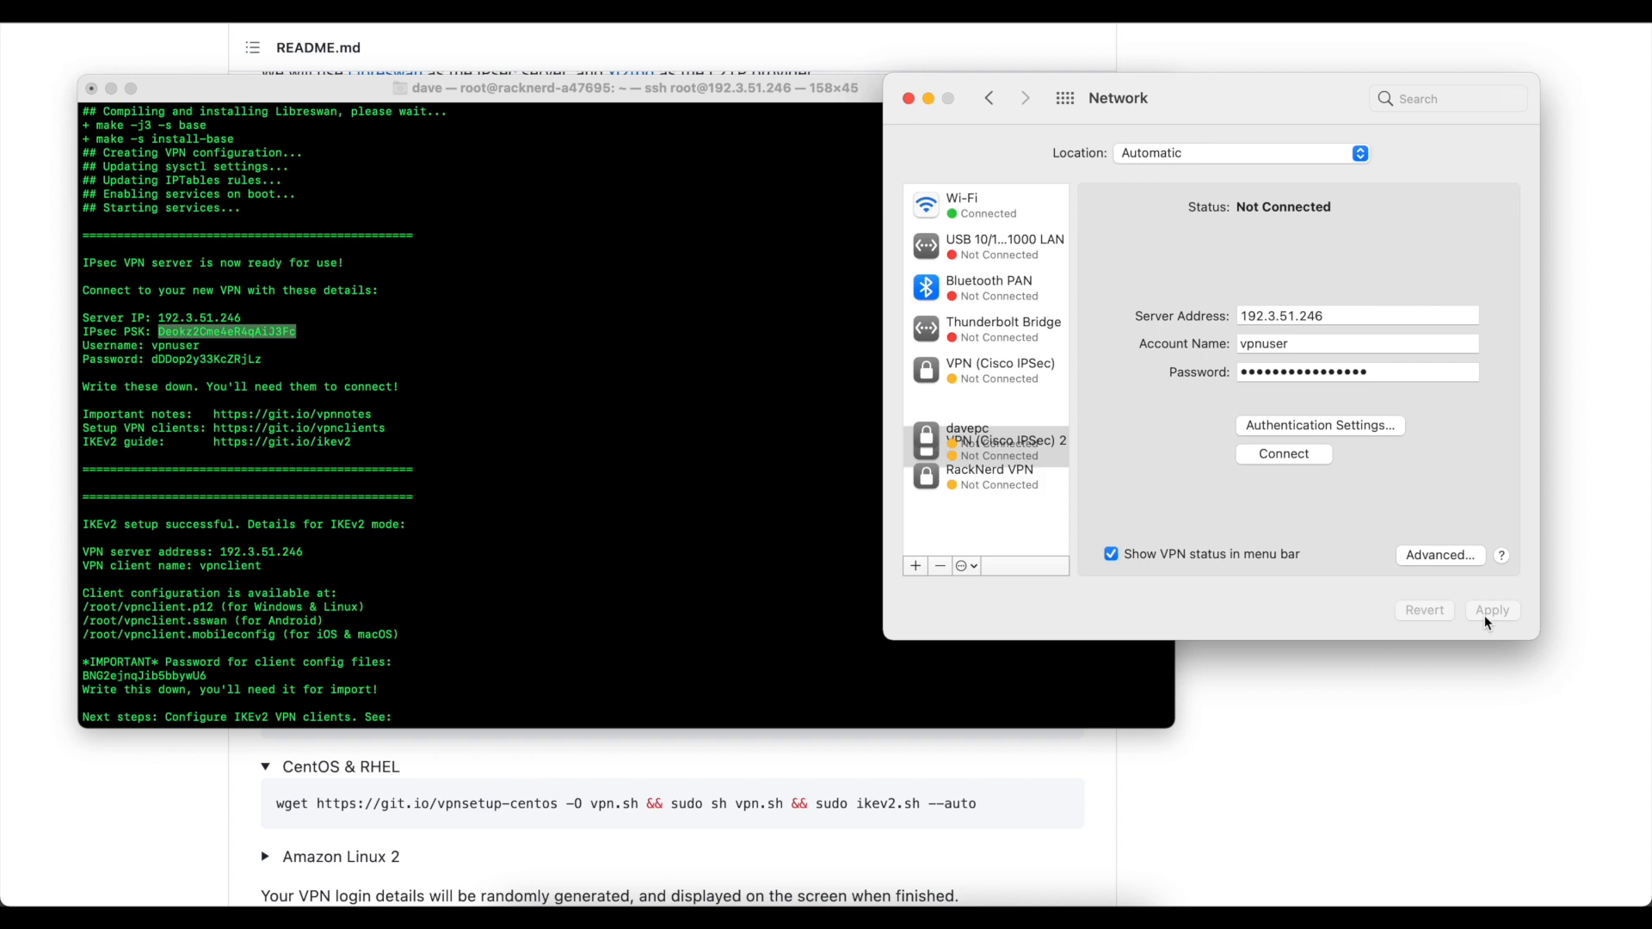
pyautogui.click(986, 412)
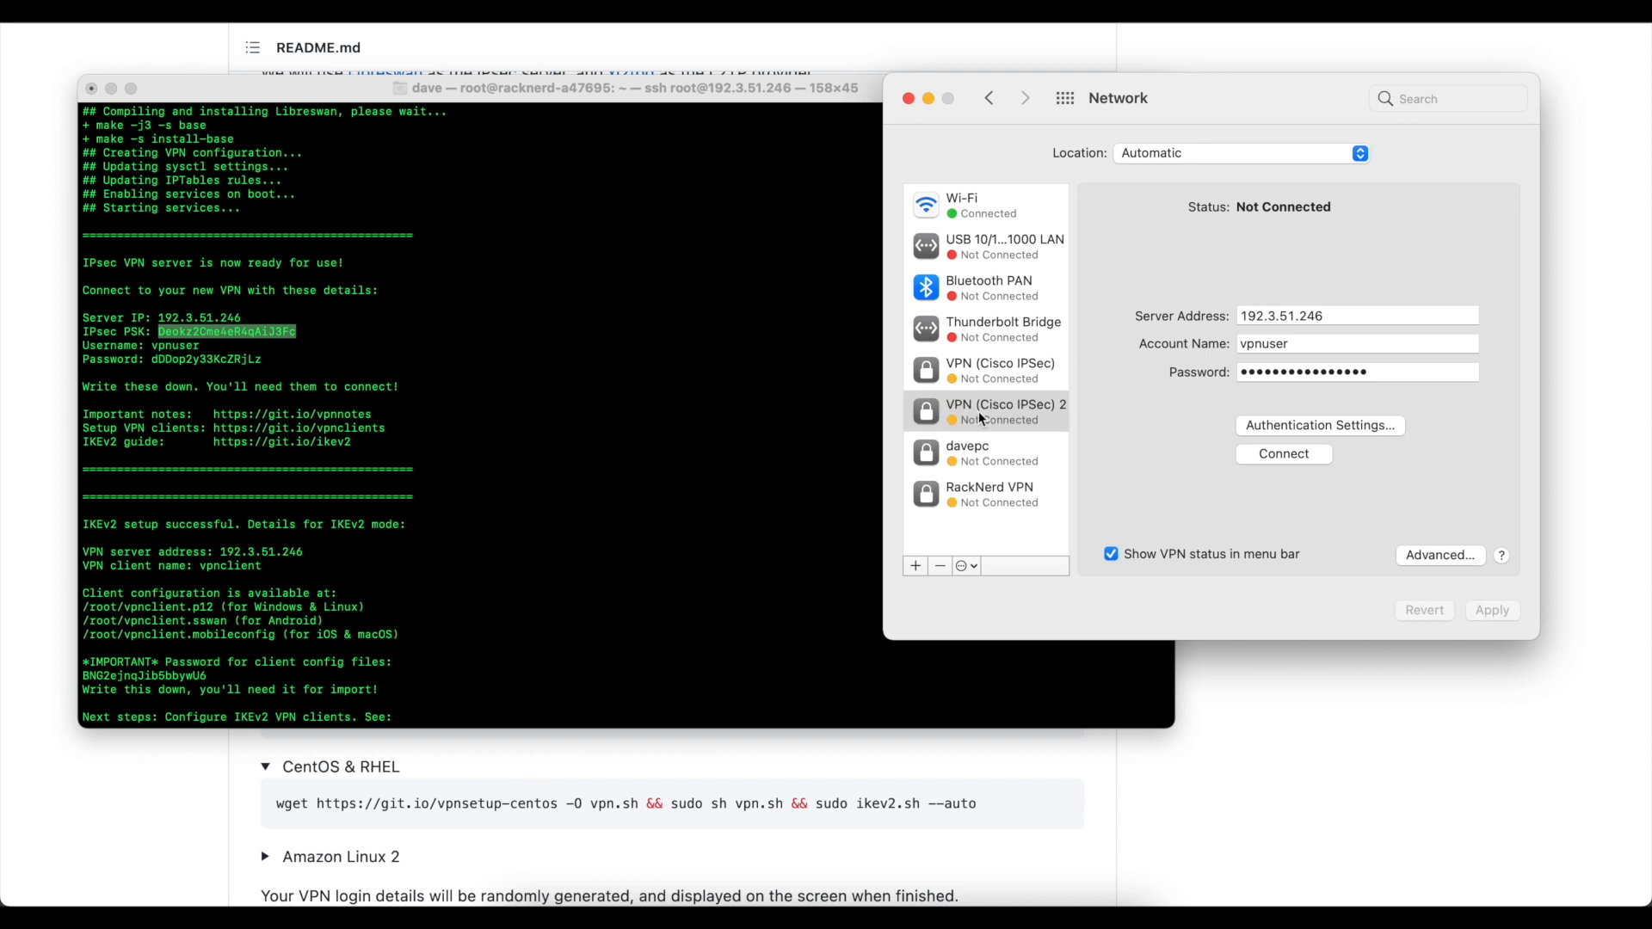
pyautogui.click(985, 412)
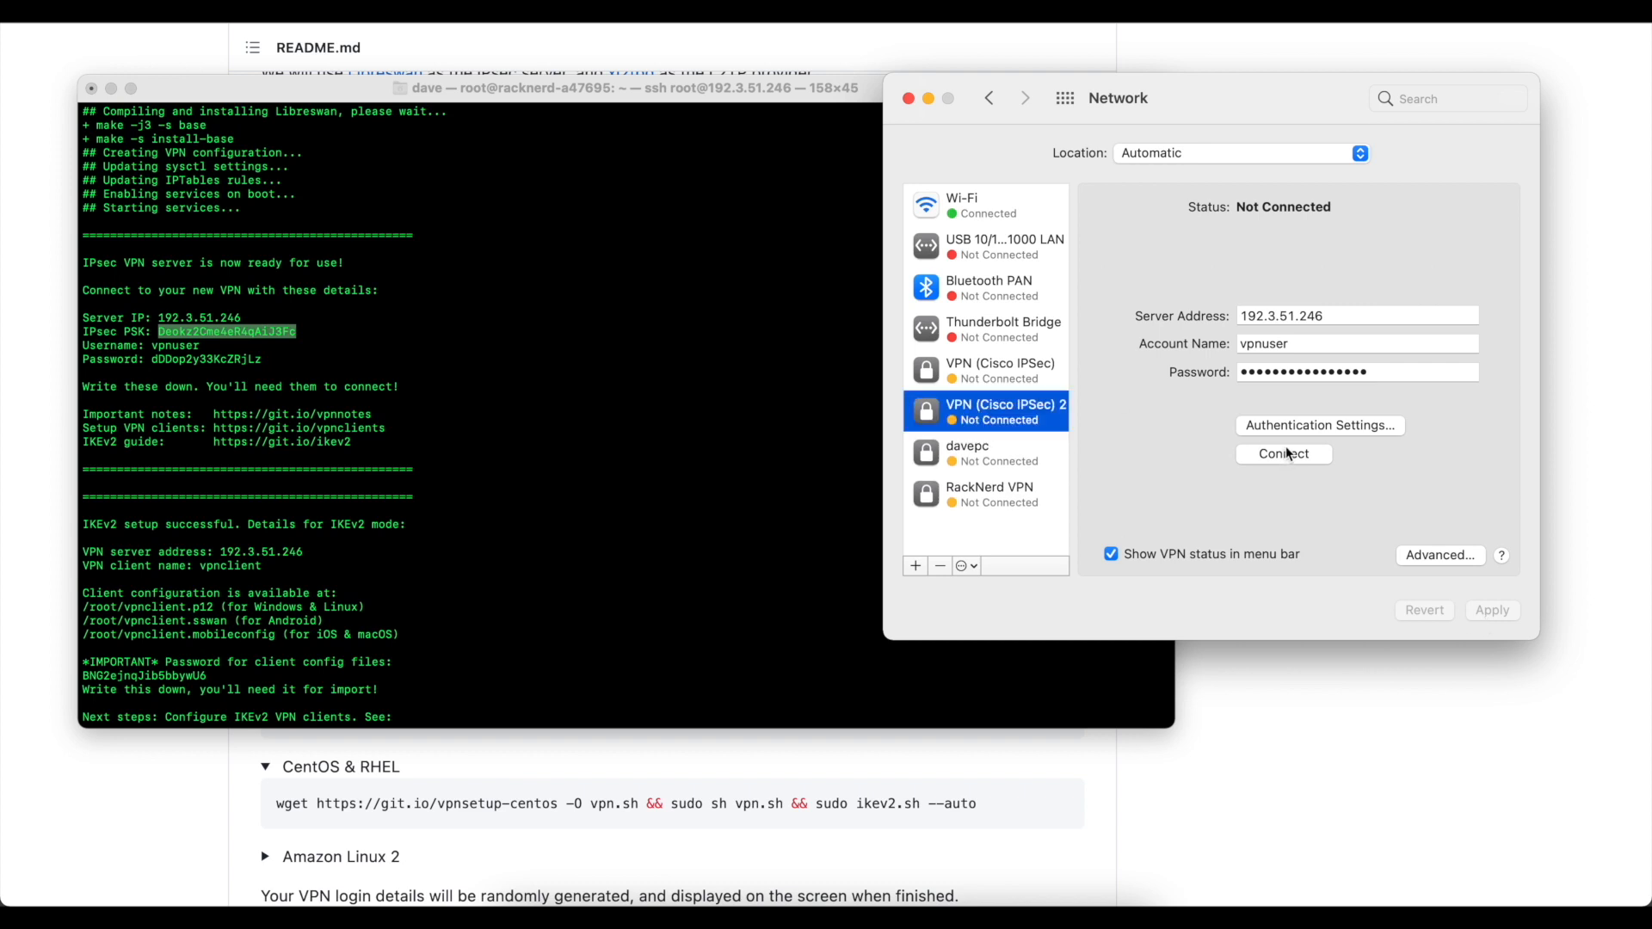
# - Connect the 'VPN (Cisco IPSec) 2' service to the 192.3.51.246 server
pyautogui.click(1282, 453)
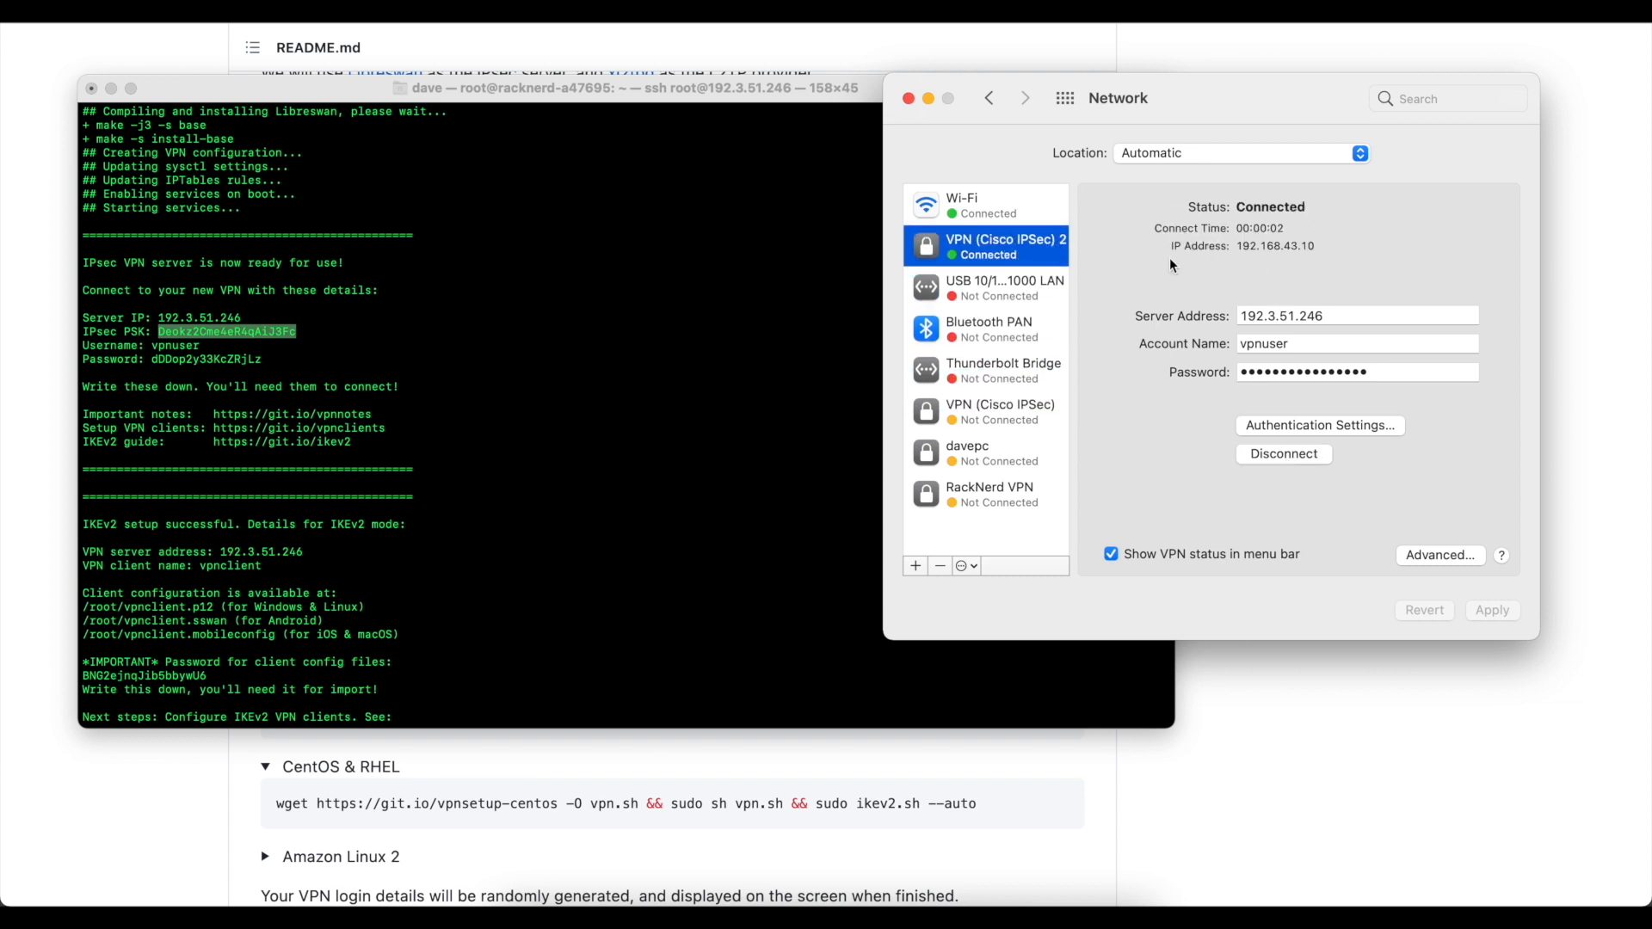
pyautogui.moveTo(1099, 253)
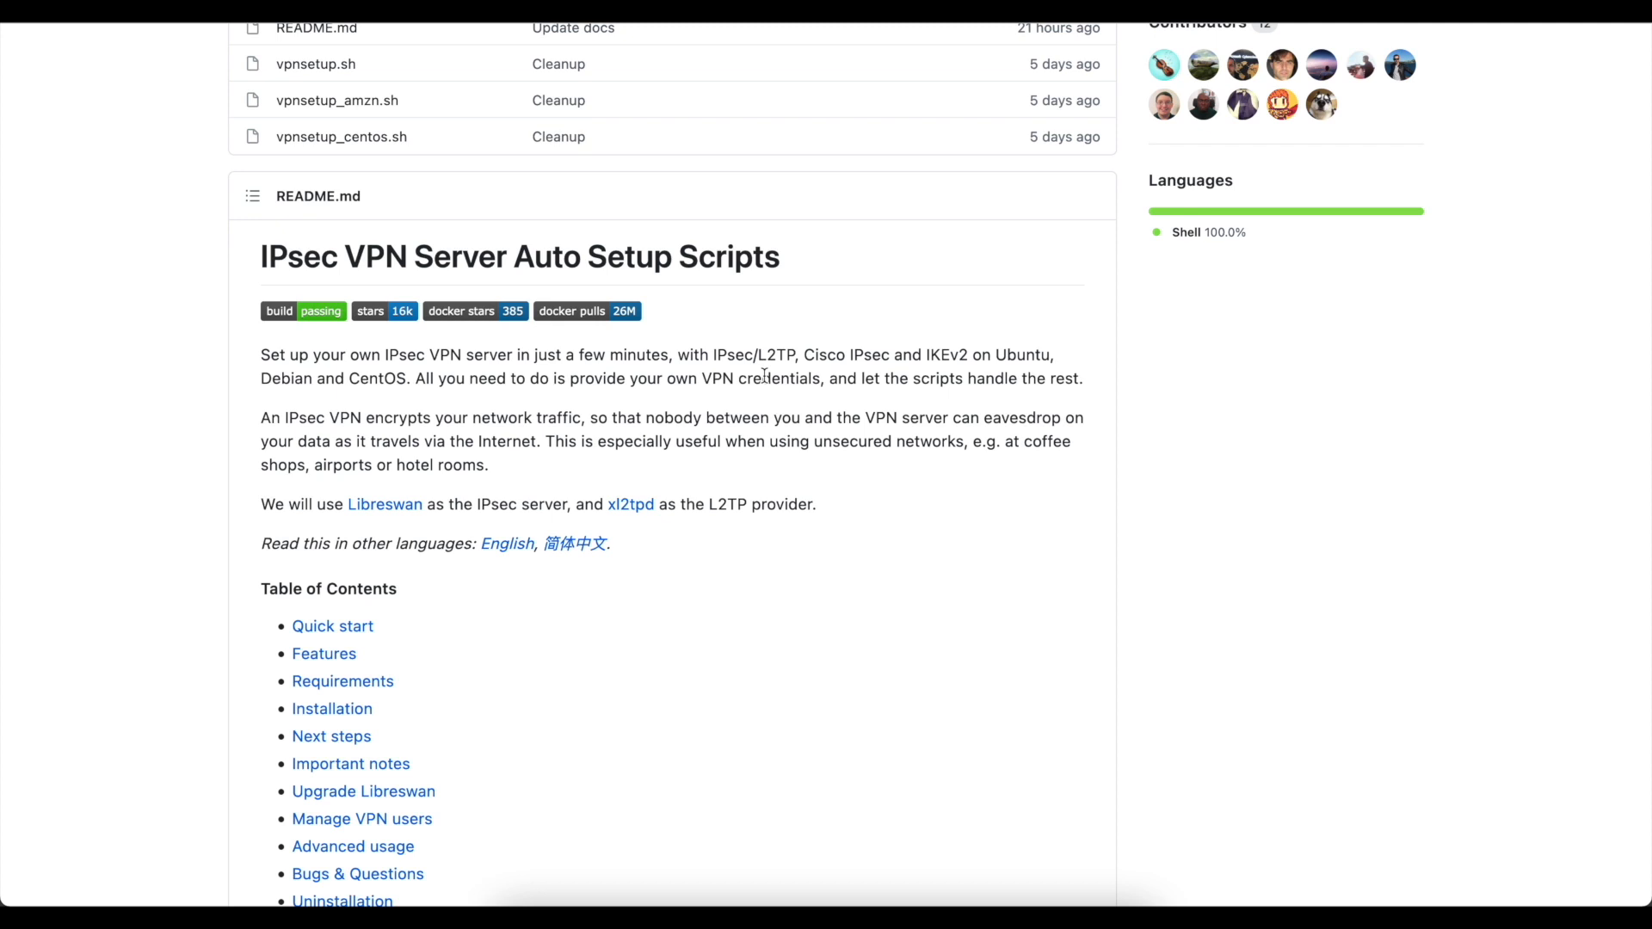
pyautogui.moveTo(1048, 602)
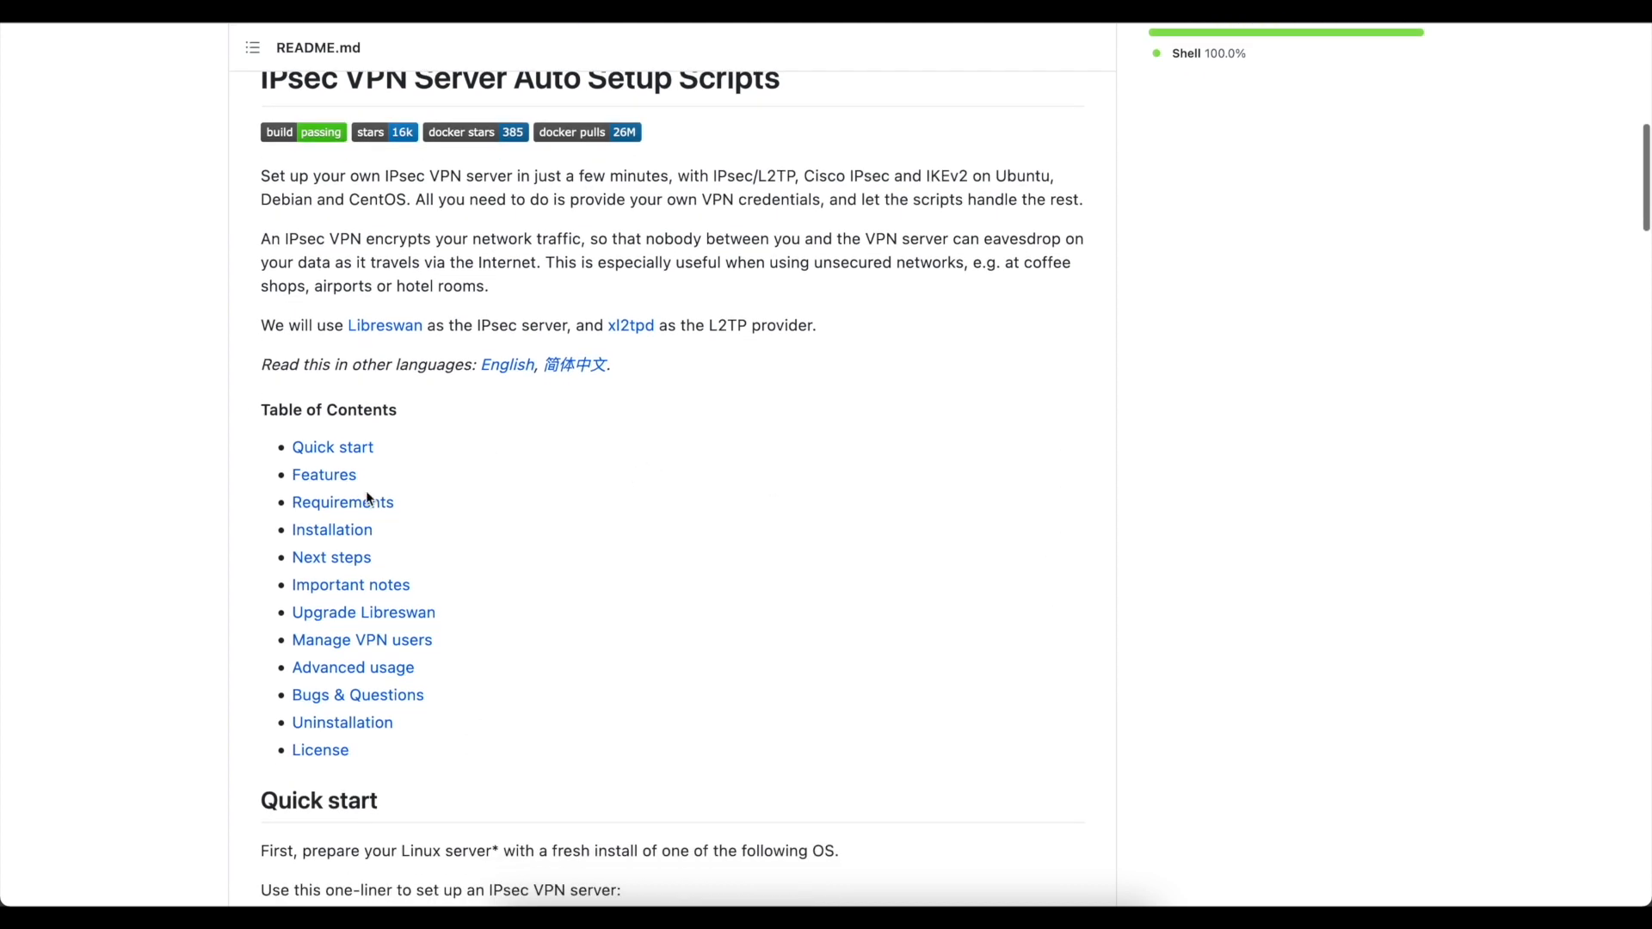
pyautogui.moveTo(470, 576)
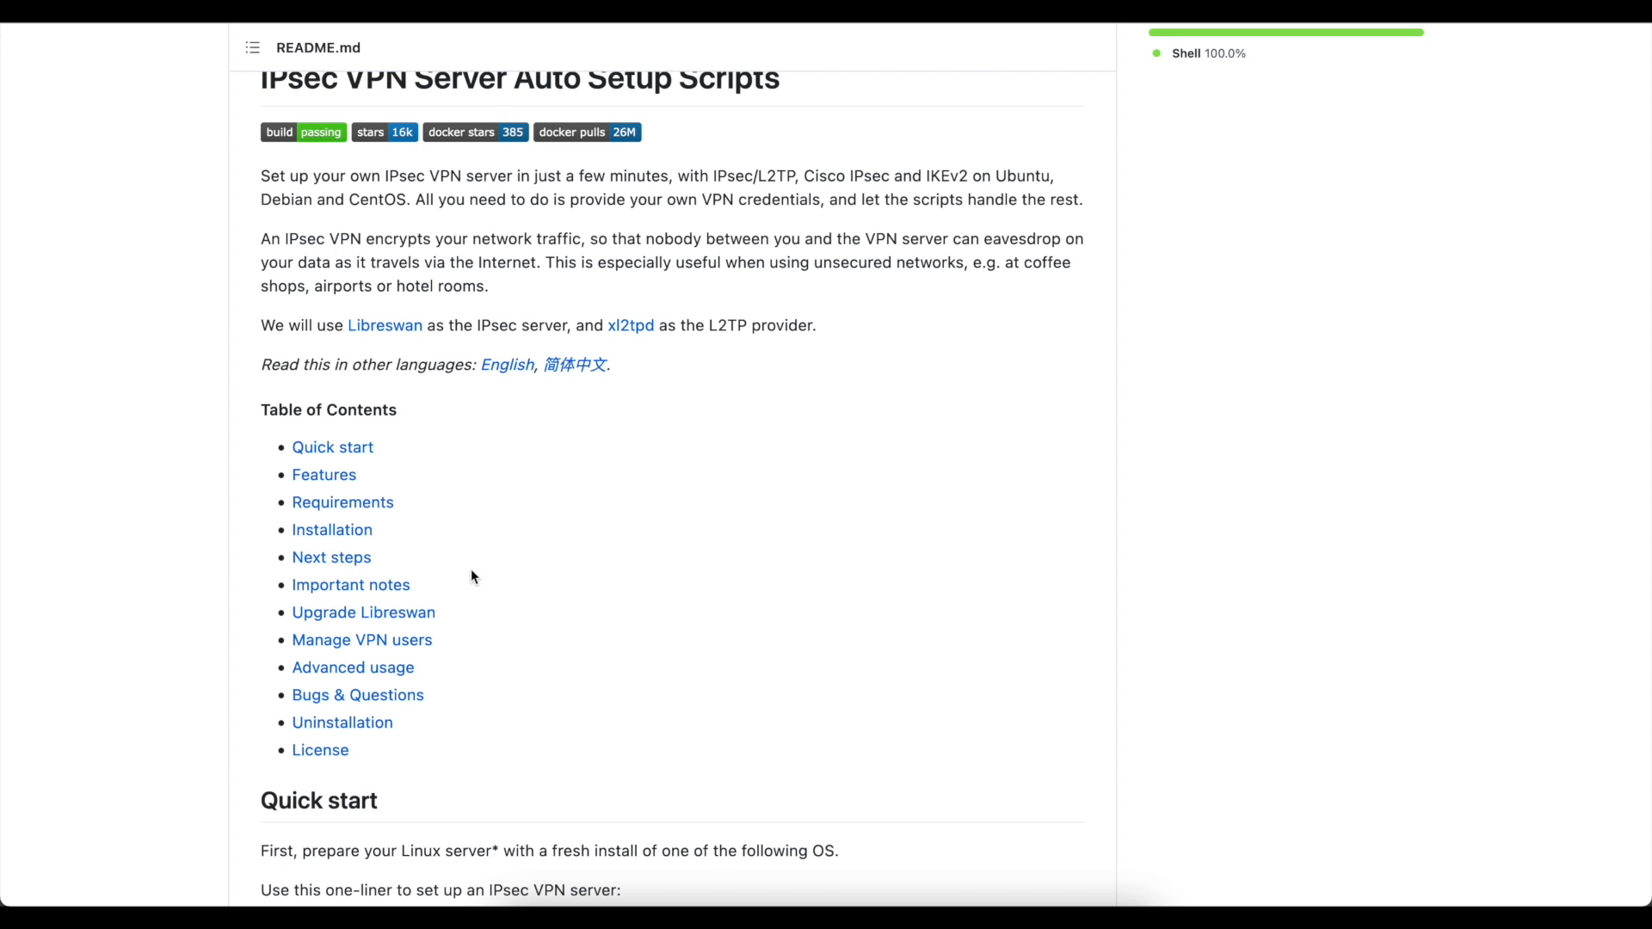
pyautogui.moveTo(1238, 306)
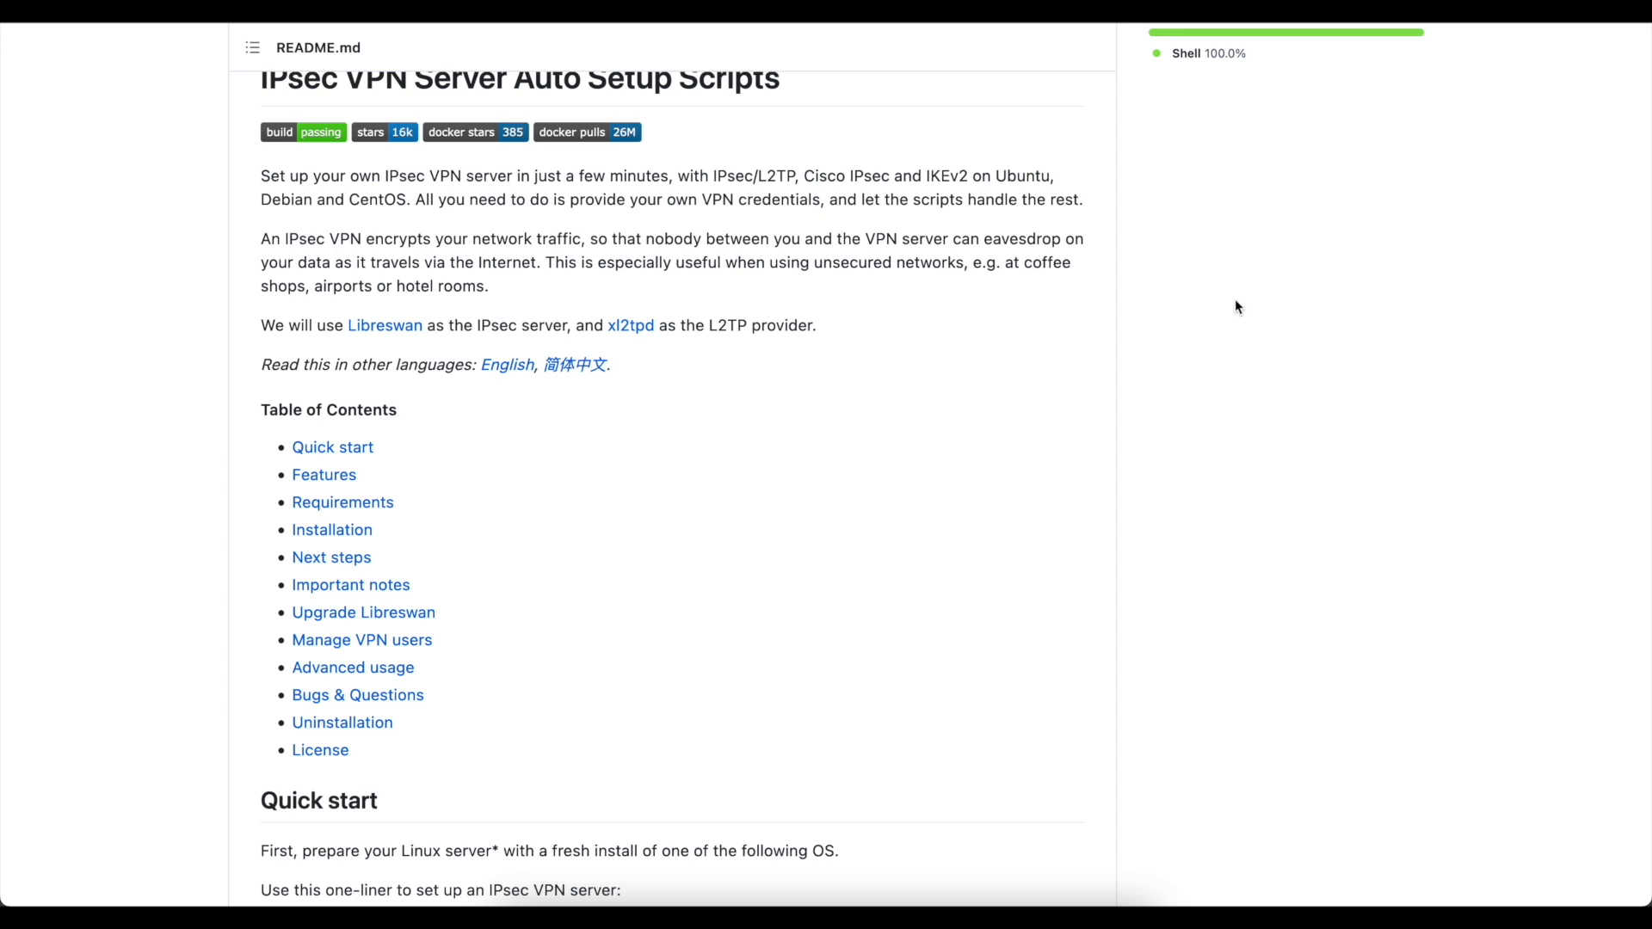